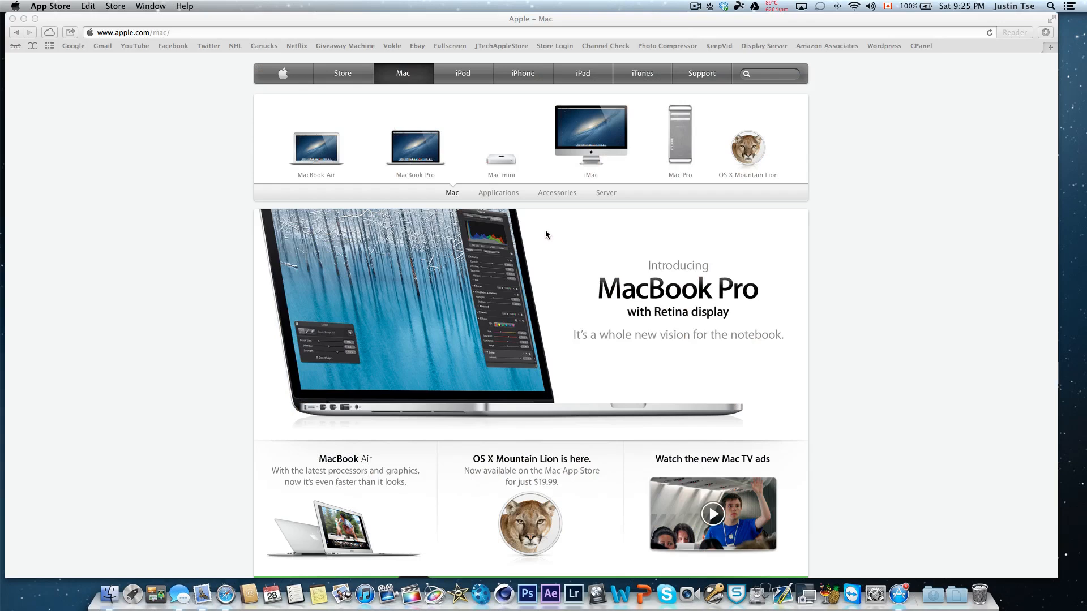
{"action": "mouse_move", "coordinate": [964, 274]}
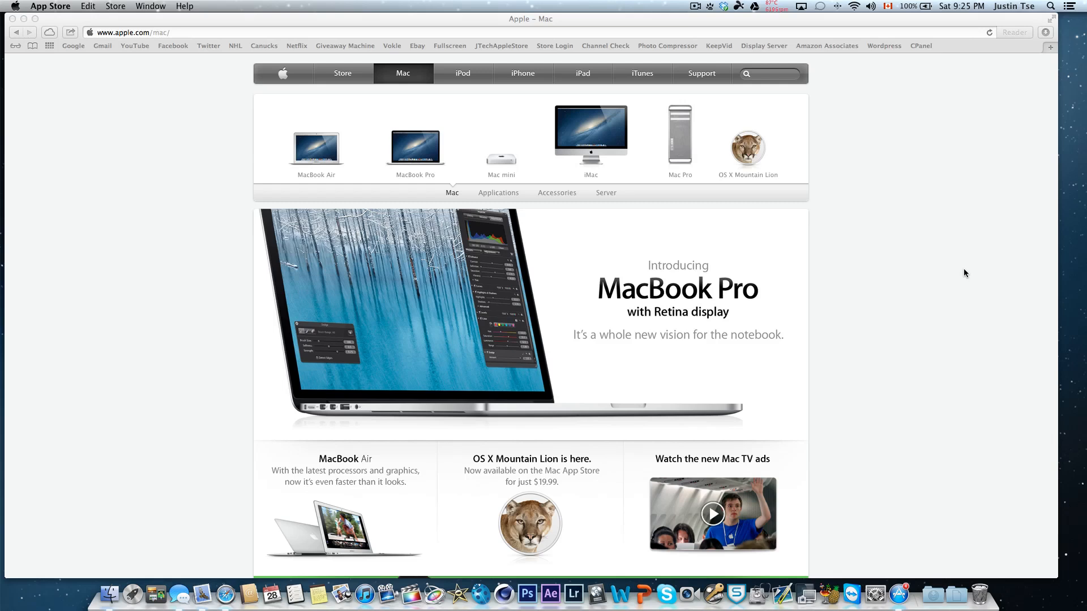
{"action": "mouse_move", "coordinate": [898, 272]}
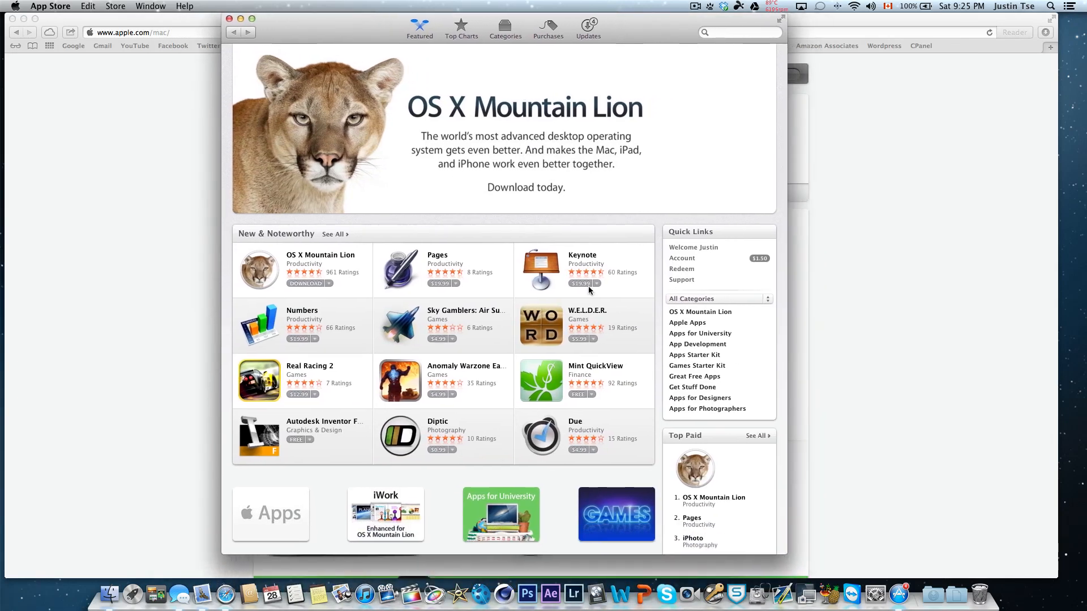
Step: Browse the OS X Mountain Lion product page in the Mac App Store
{"action": "left_click", "coordinate": [259, 269]}
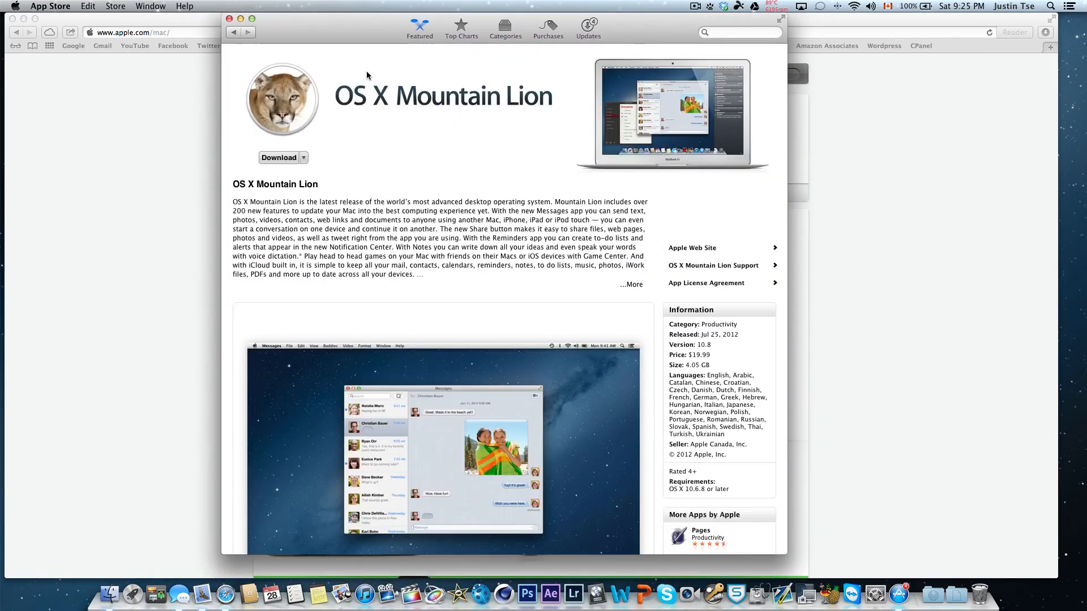
{"action": "scroll", "scroll_direction": "down", "scroll_amount": 3}
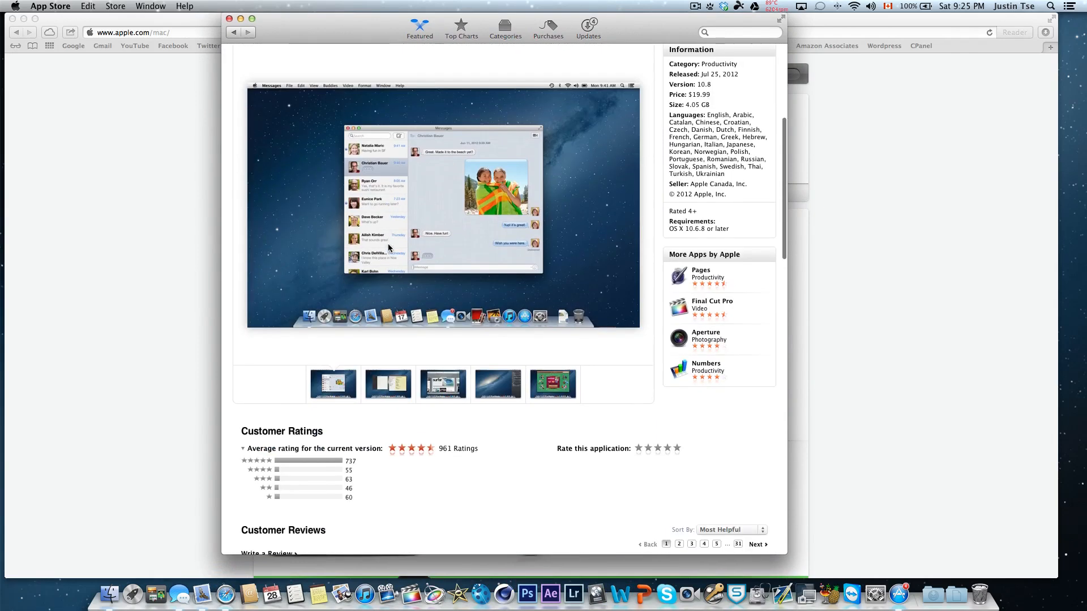
{"action": "scroll", "scroll_direction": "down", "scroll_amount": 3}
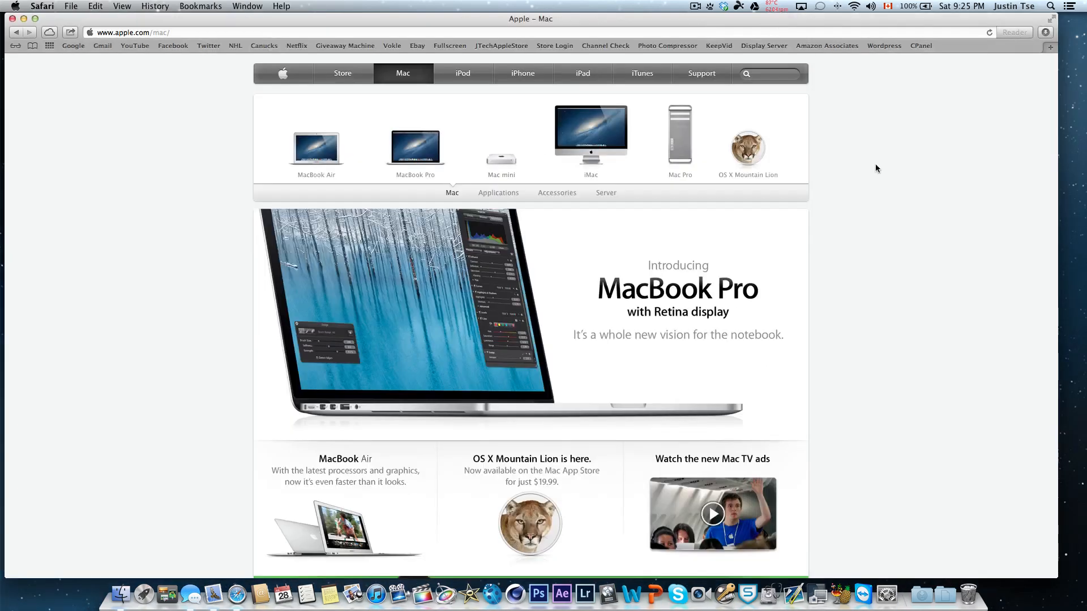
Step: Open Apple's OS X Mountain Lion page and scroll down to the iCloud section
{"action": "left_click", "coordinate": [747, 146]}
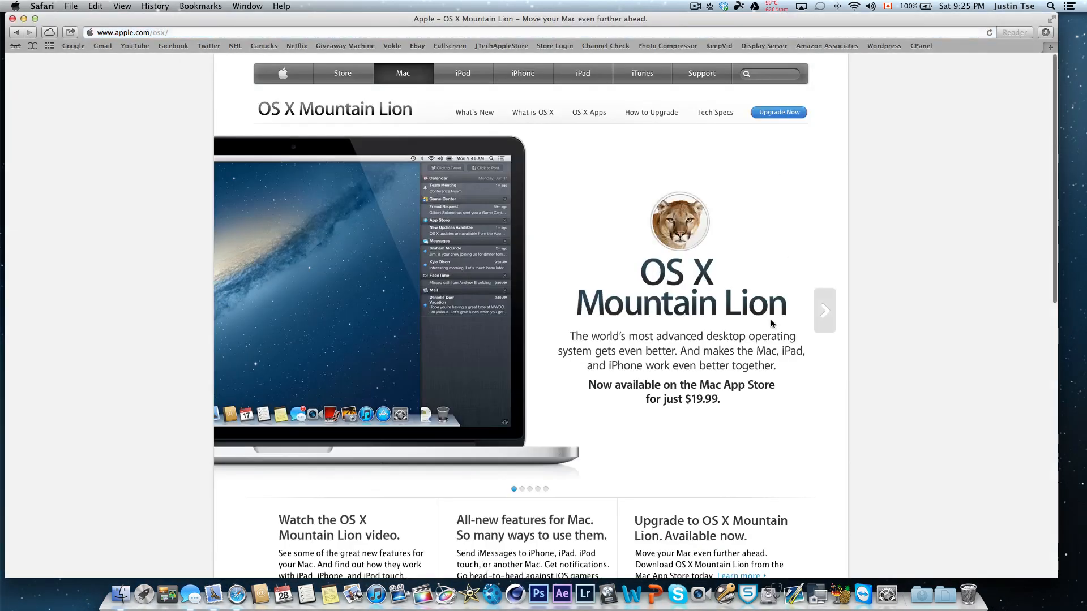
{"action": "scroll", "scroll_direction": "down", "scroll_amount": 3}
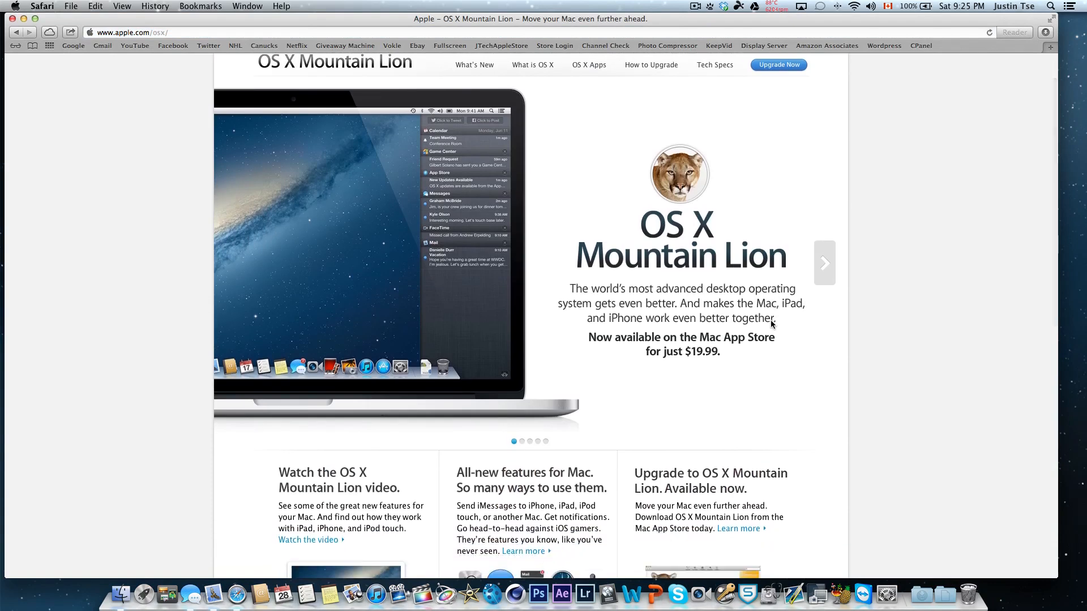
{"action": "scroll", "scroll_direction": "down", "scroll_amount": 3}
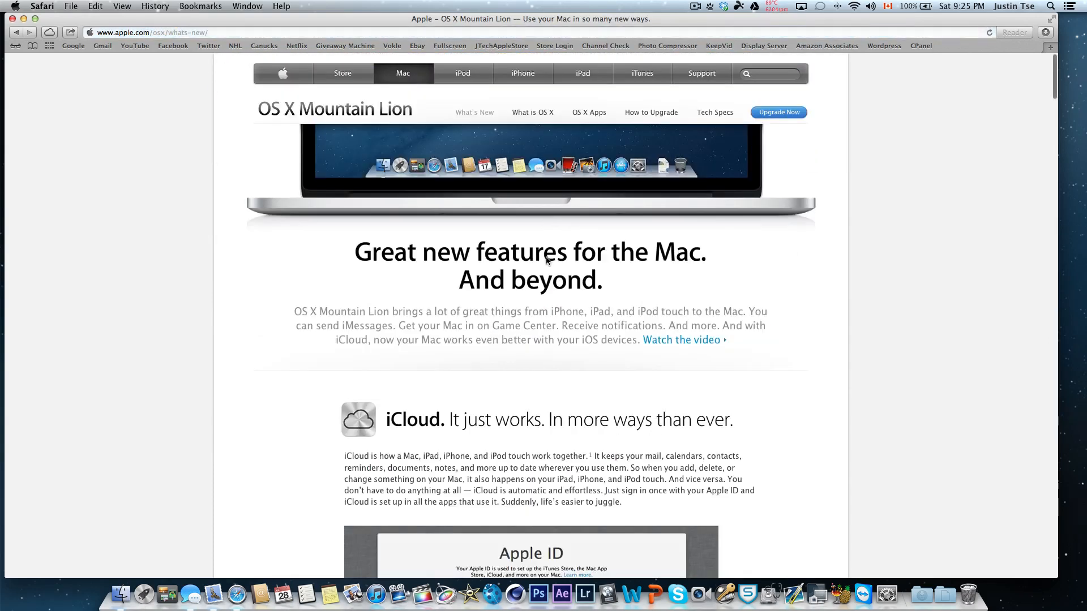
{"action": "scroll", "scroll_direction": "down", "scroll_amount": 3}
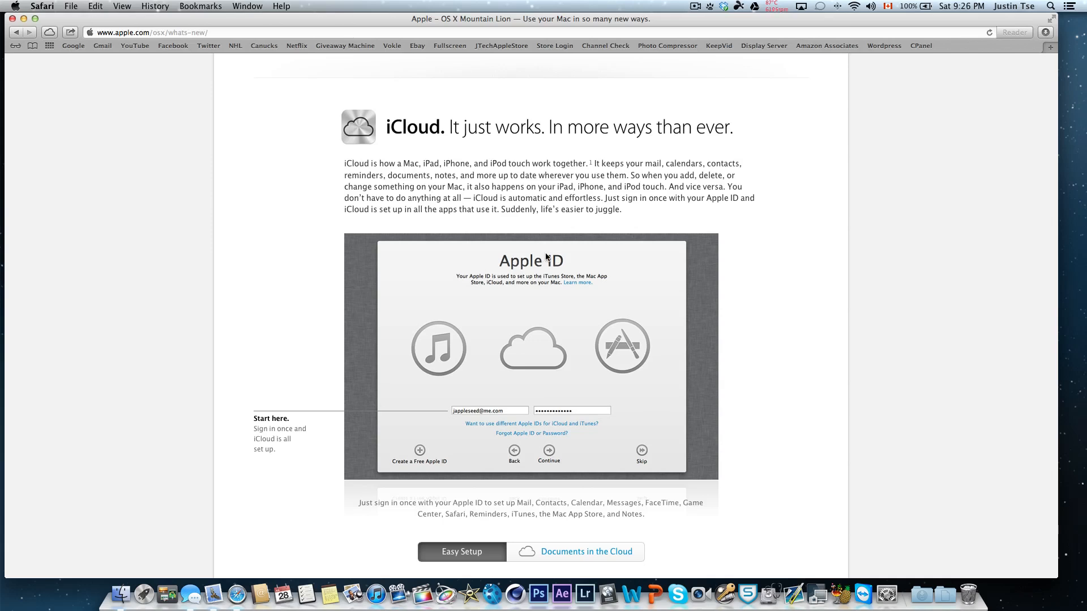
{"action": "mouse_move", "coordinate": [560, 273]}
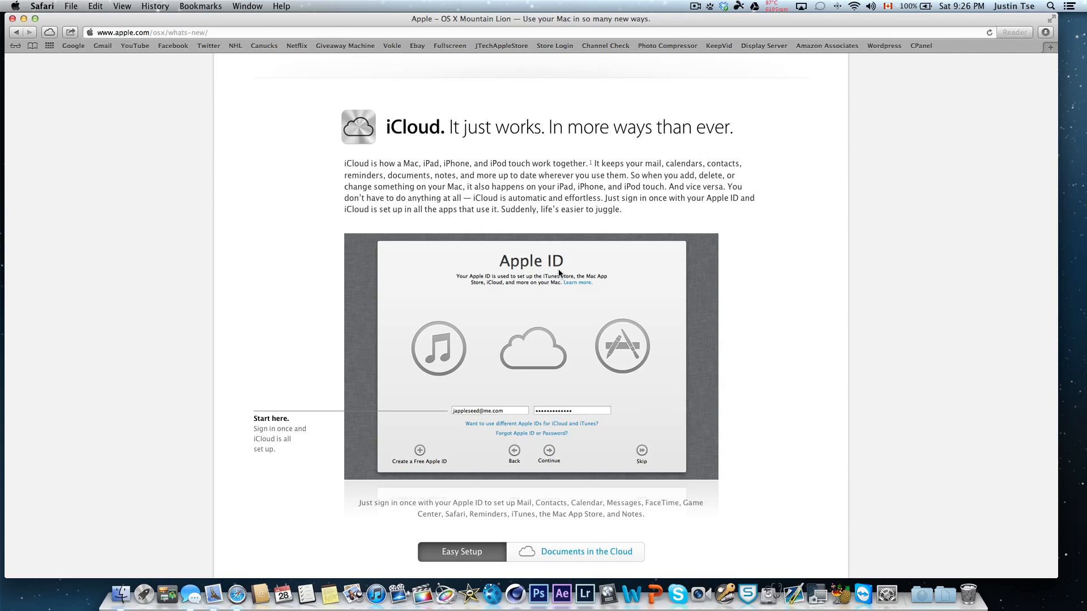
{"action": "mouse_move", "coordinate": [809, 222]}
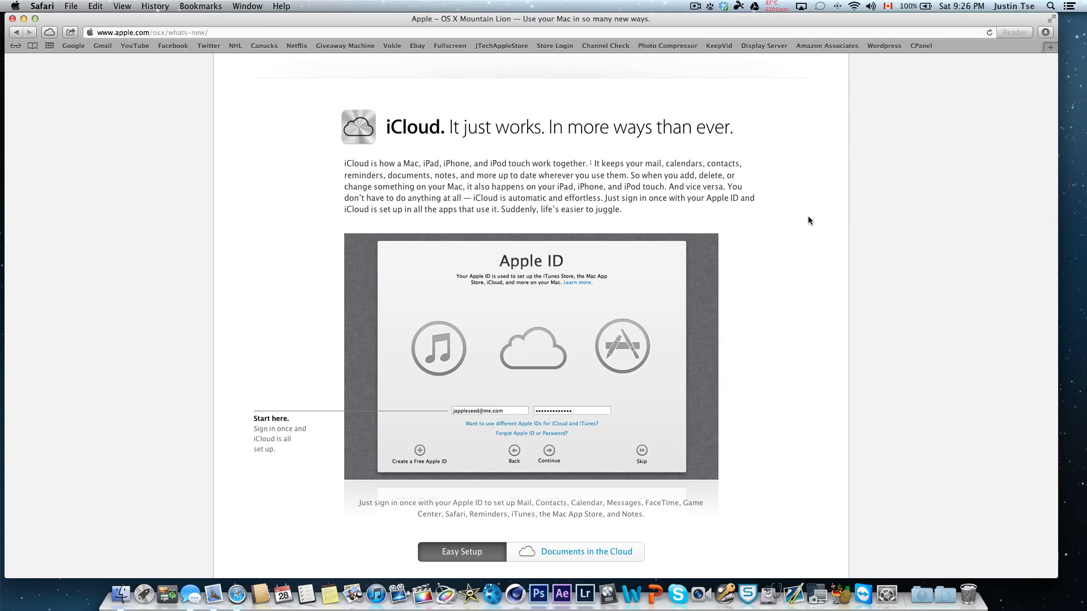
{"action": "scroll", "scroll_direction": "down", "scroll_amount": 3}
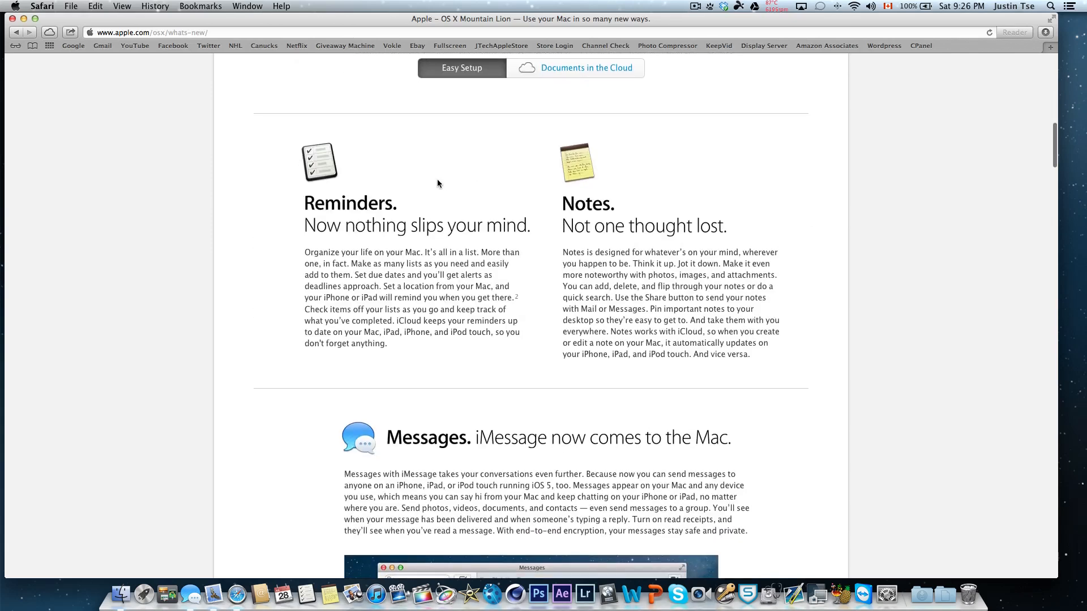
{"action": "mouse_move", "coordinate": [593, 171]}
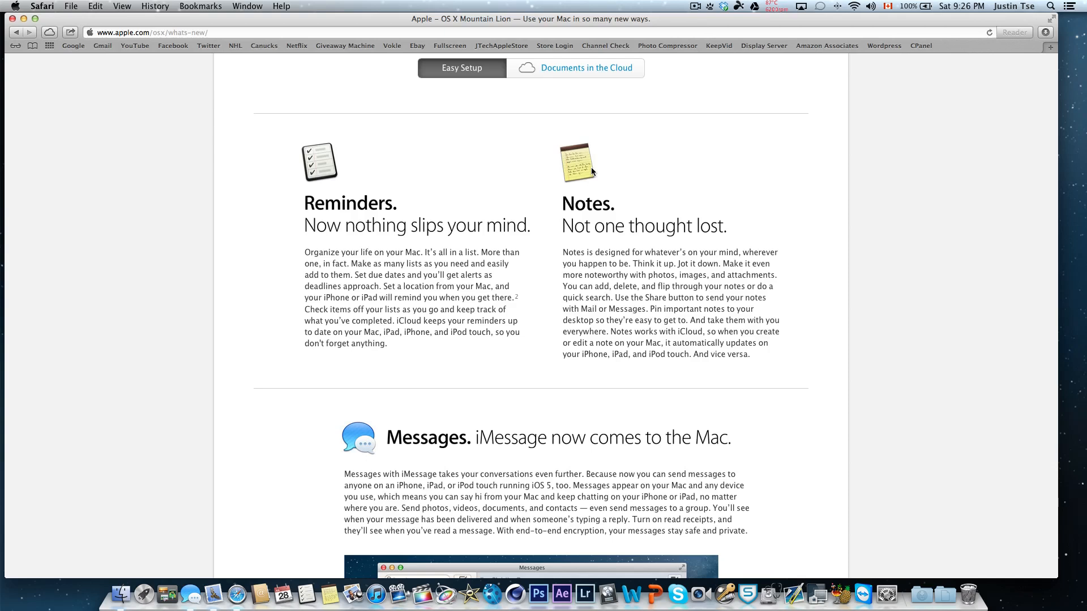
{"action": "scroll", "scroll_direction": "down", "scroll_amount": 3}
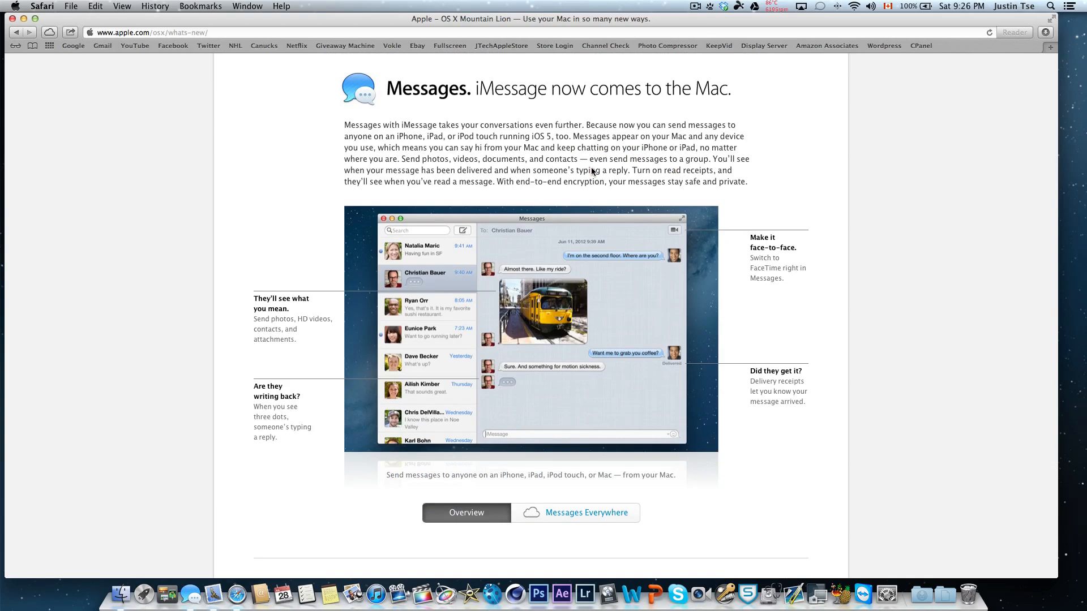
{"action": "mouse_move", "coordinate": [723, 189]}
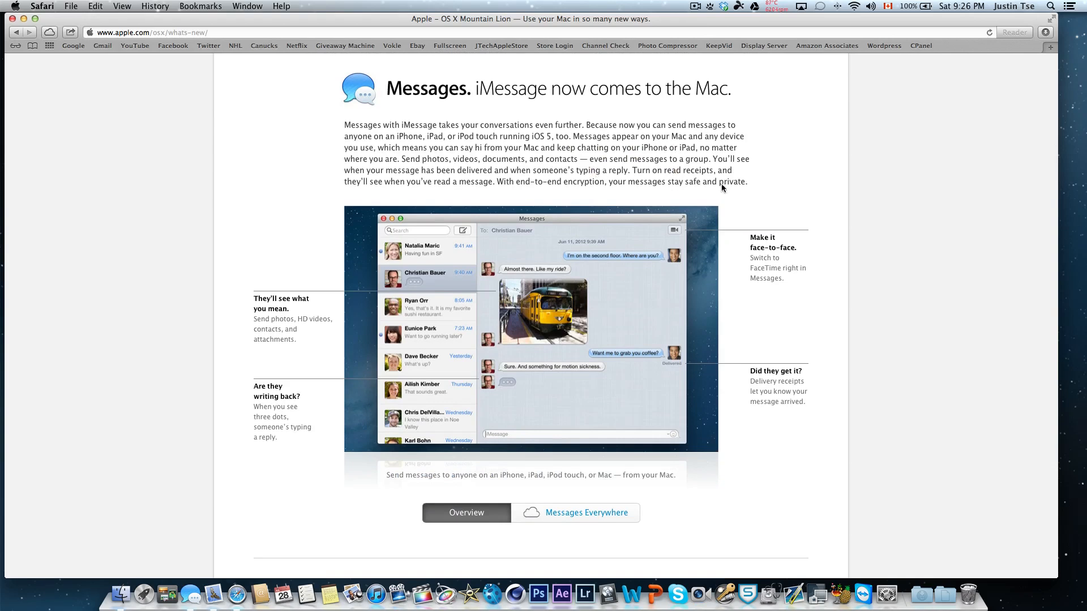
{"action": "scroll", "scroll_direction": "down", "scroll_amount": 3}
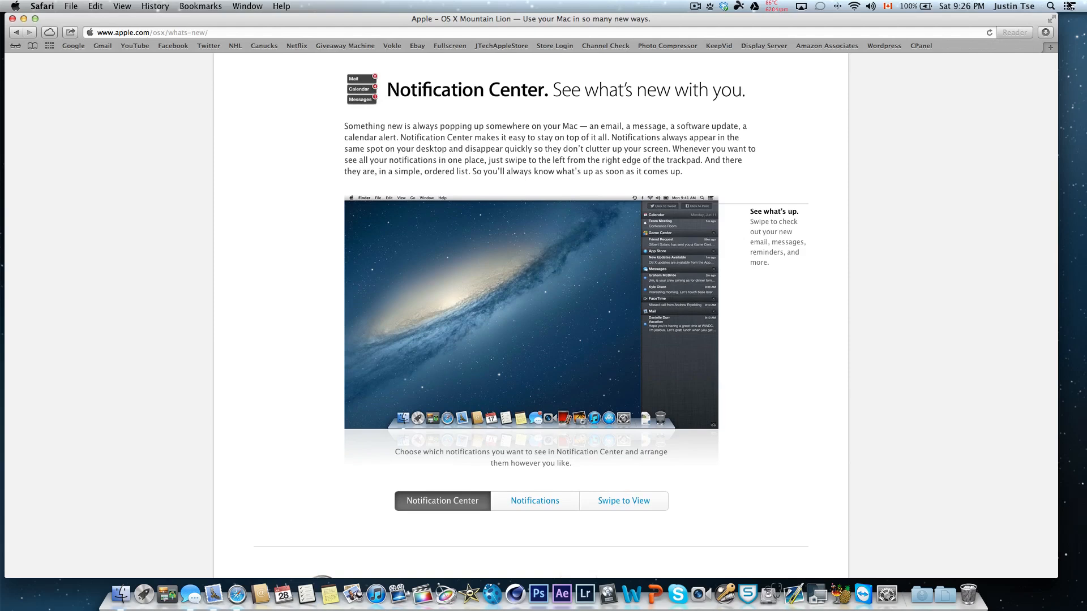
{"action": "mouse_move", "coordinate": [624, 164]}
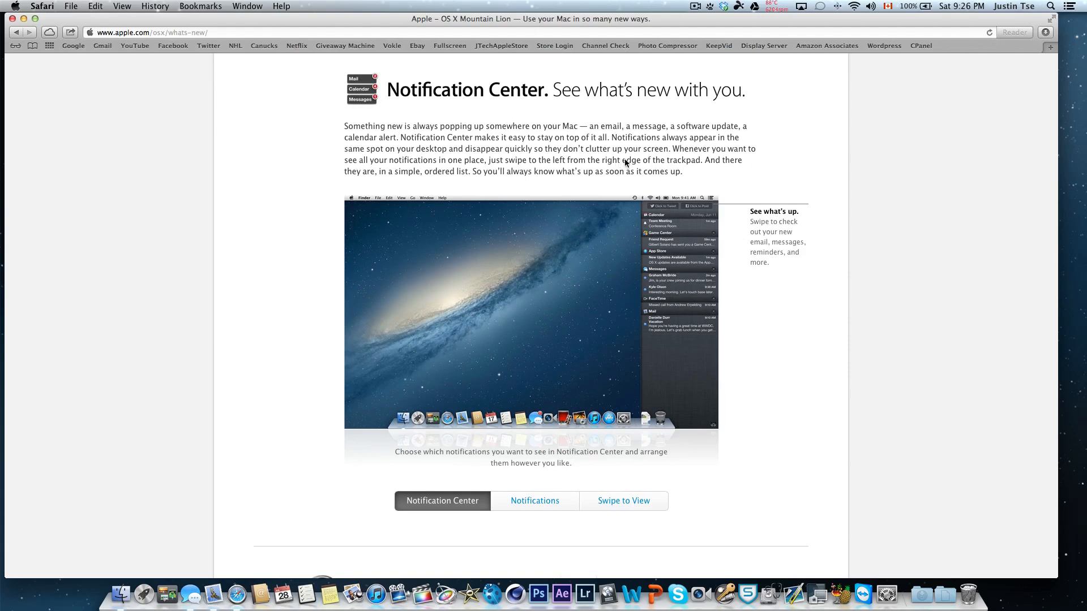
{"action": "scroll", "scroll_direction": "down", "scroll_amount": 3}
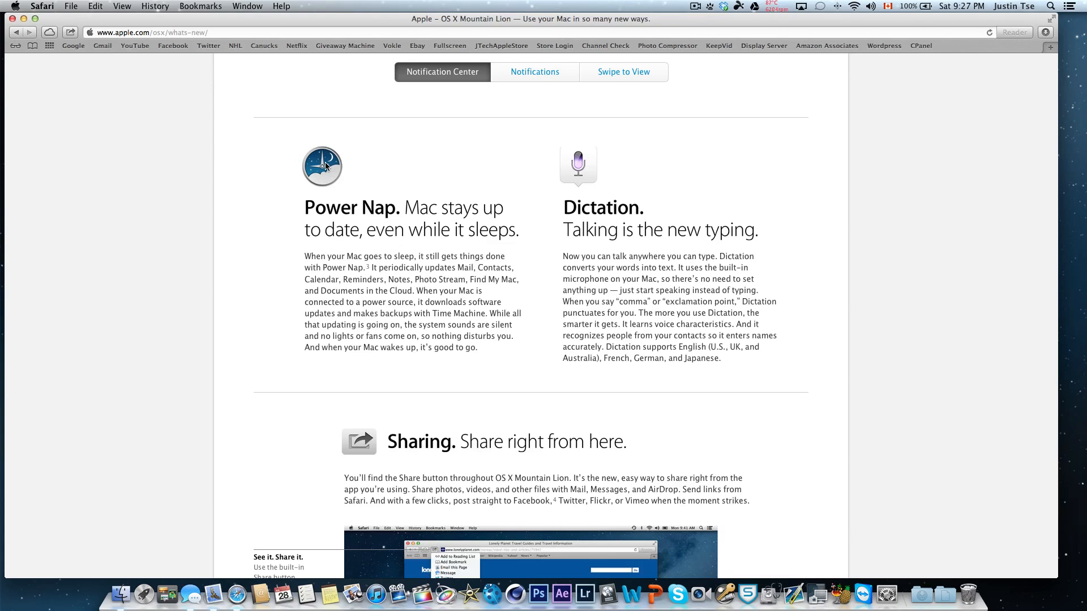
{"action": "mouse_move", "coordinate": [593, 174]}
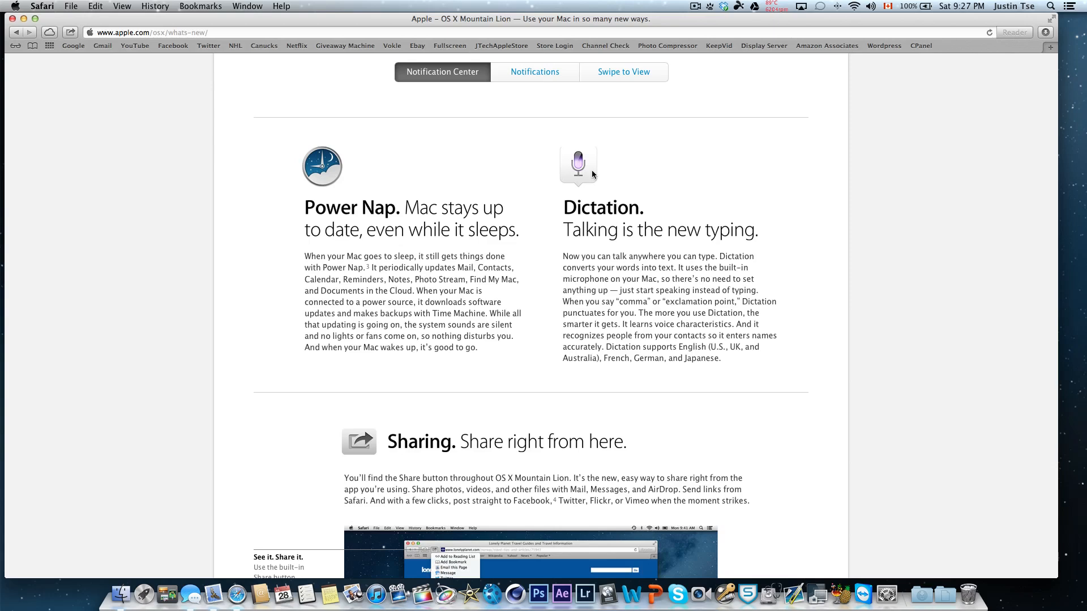
{"action": "scroll", "scroll_direction": "down", "scroll_amount": 3}
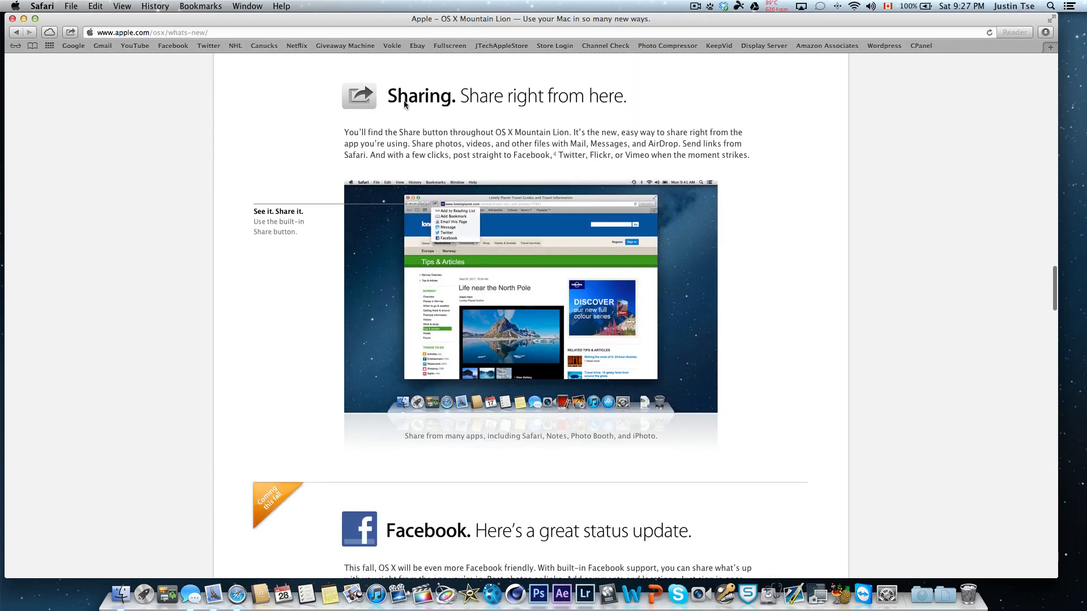
{"action": "mouse_move", "coordinate": [458, 234]}
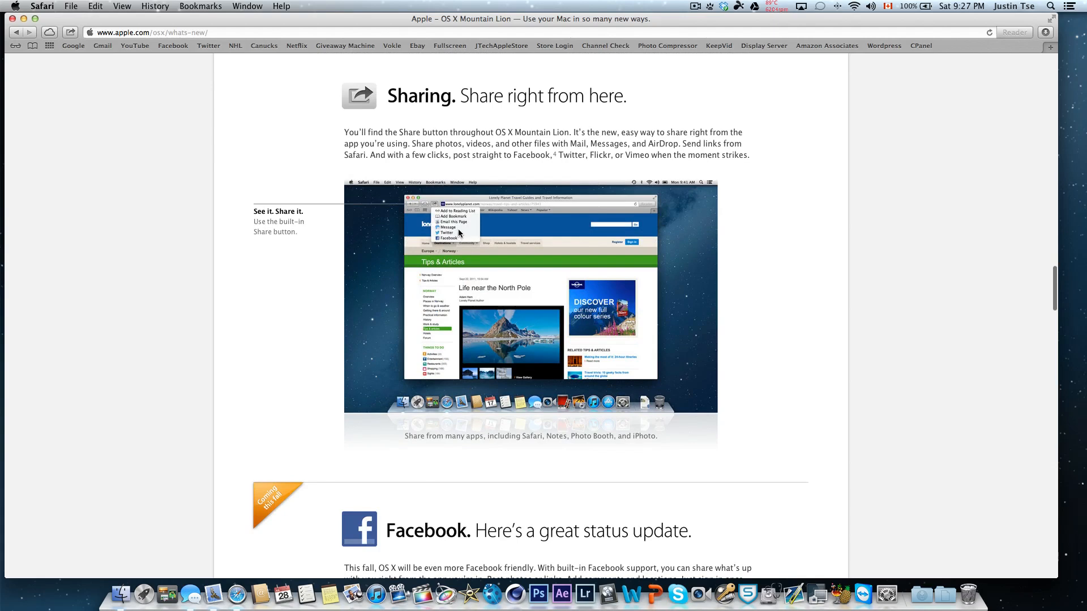
{"action": "scroll", "scroll_direction": "down", "scroll_amount": 3}
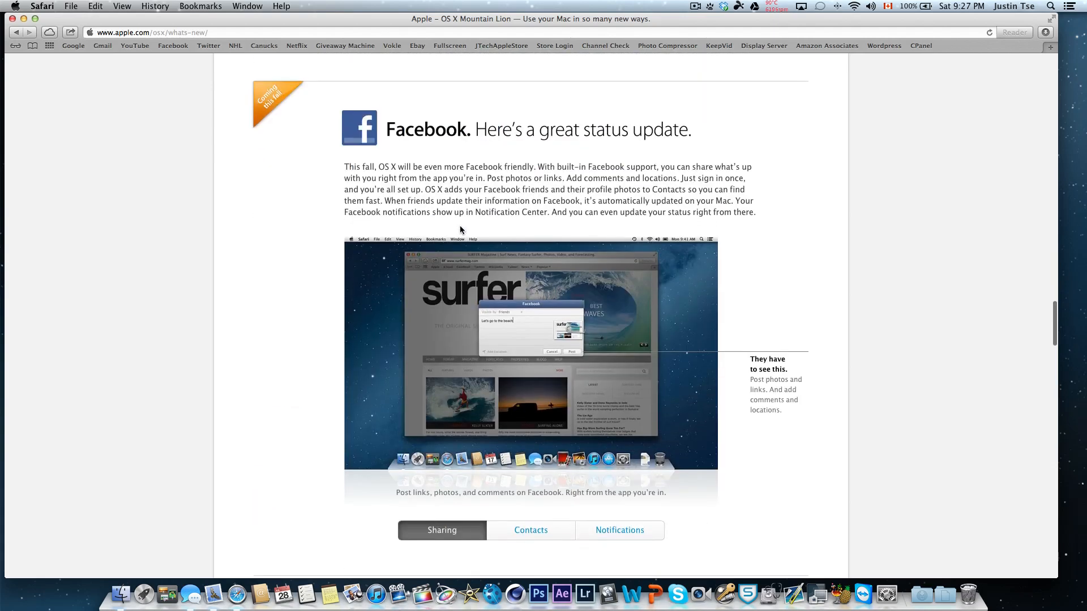
{"action": "scroll", "scroll_direction": "down", "scroll_amount": 3}
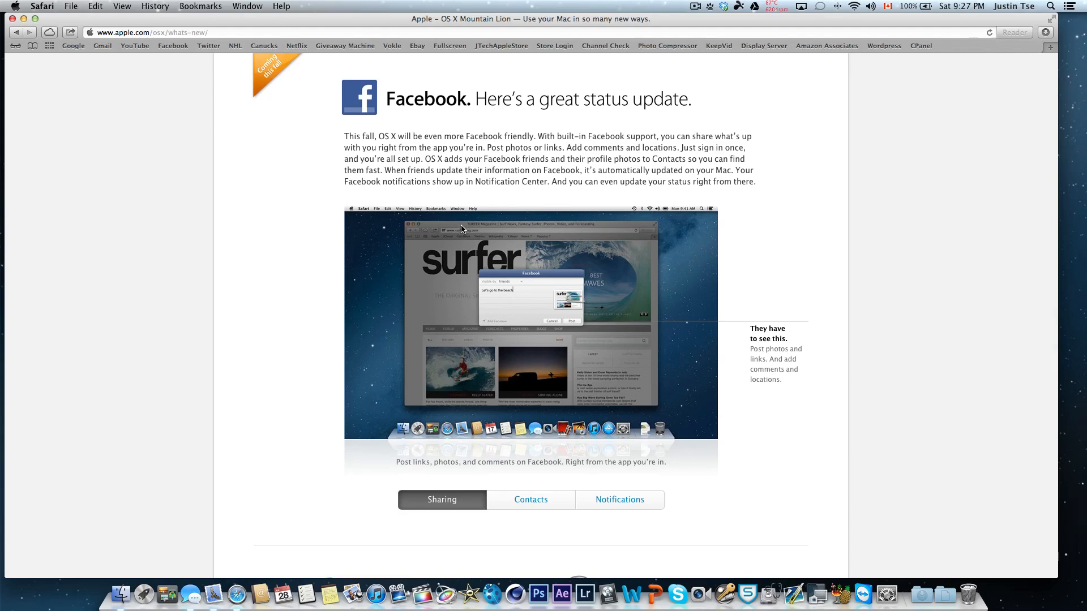
{"action": "scroll", "scroll_direction": "down", "scroll_amount": 3}
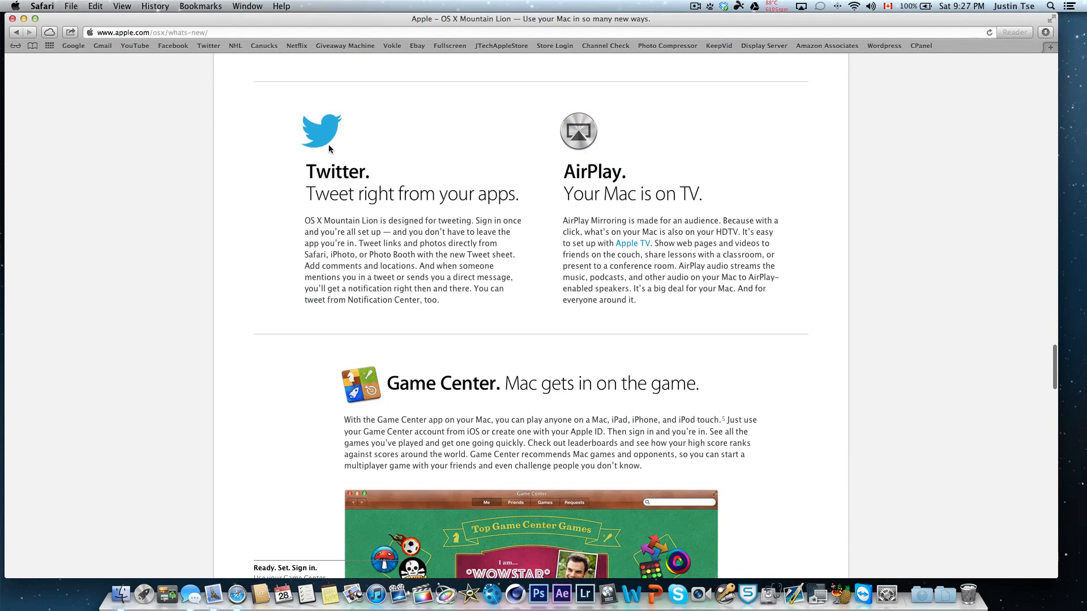
{"action": "mouse_move", "coordinate": [572, 137]}
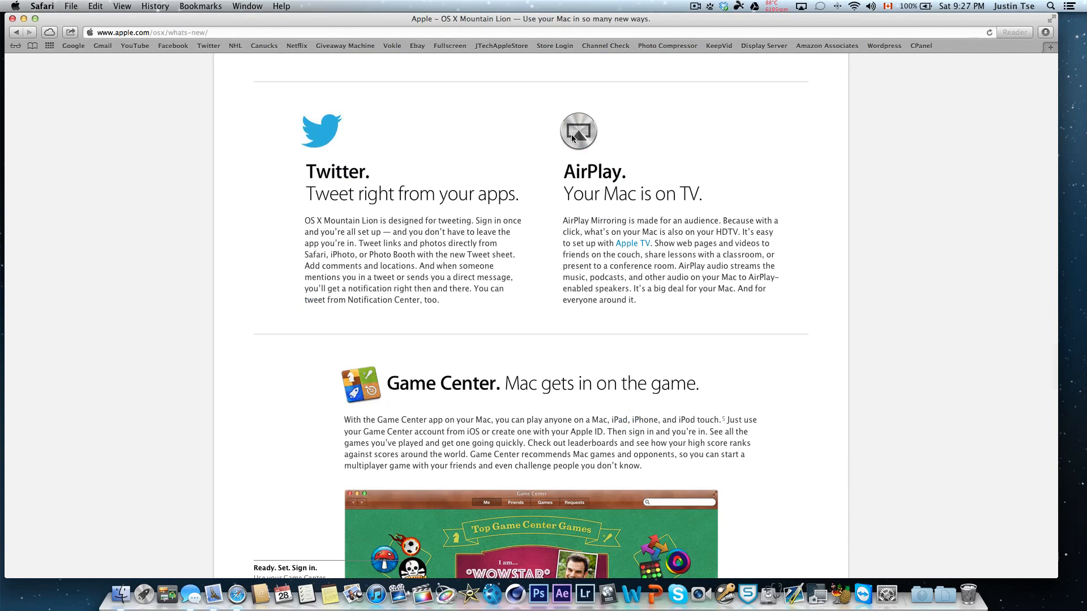
{"action": "scroll", "scroll_direction": "down", "scroll_amount": 3}
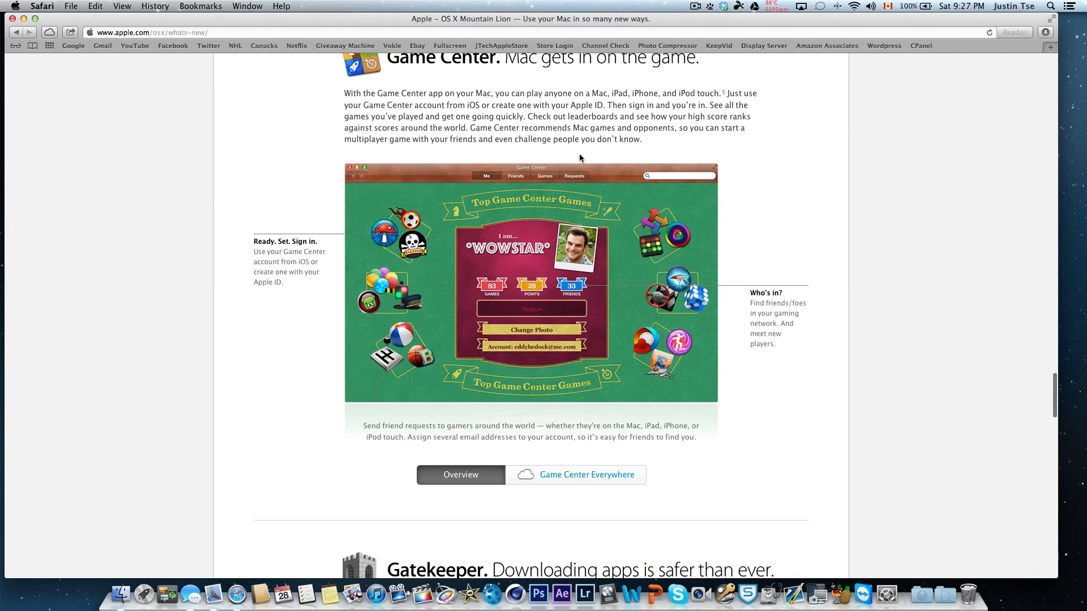
{"action": "scroll", "scroll_direction": "down", "scroll_amount": 3}
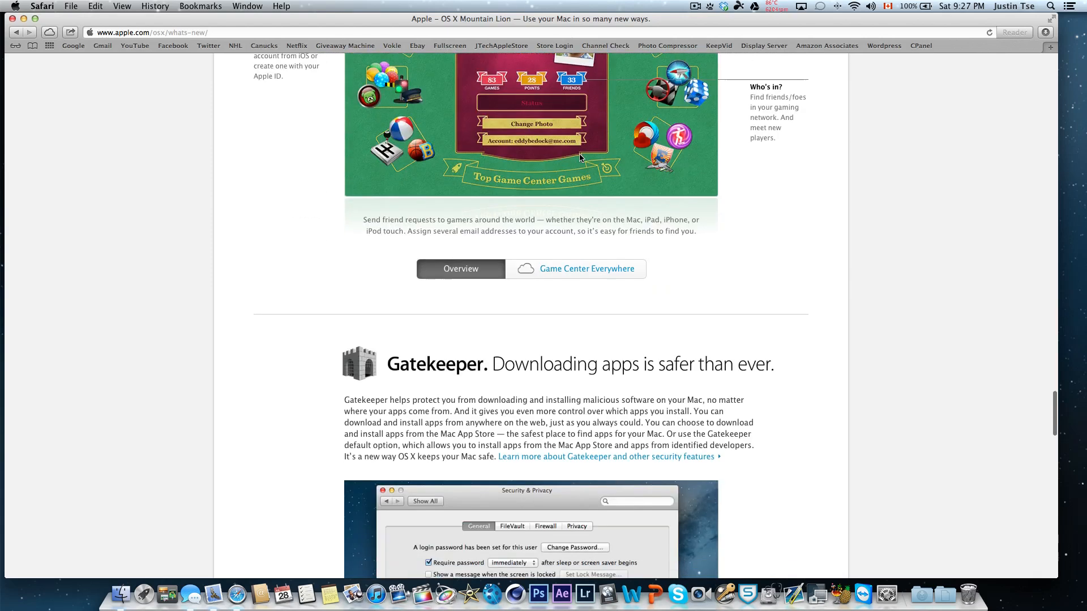
{"action": "scroll", "scroll_direction": "down", "scroll_amount": 3}
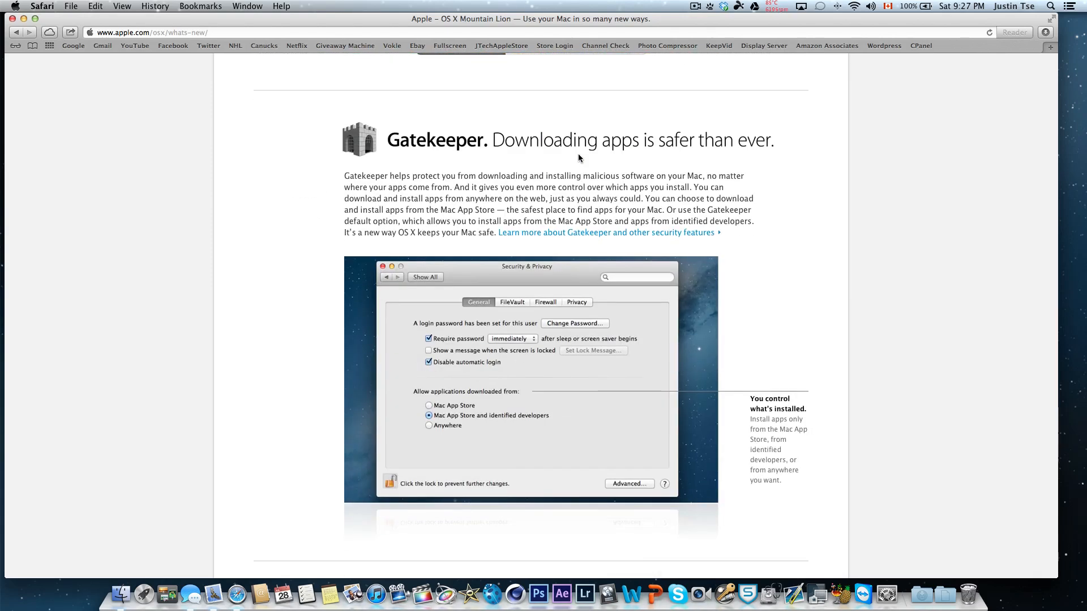
{"action": "mouse_move", "coordinate": [605, 183]}
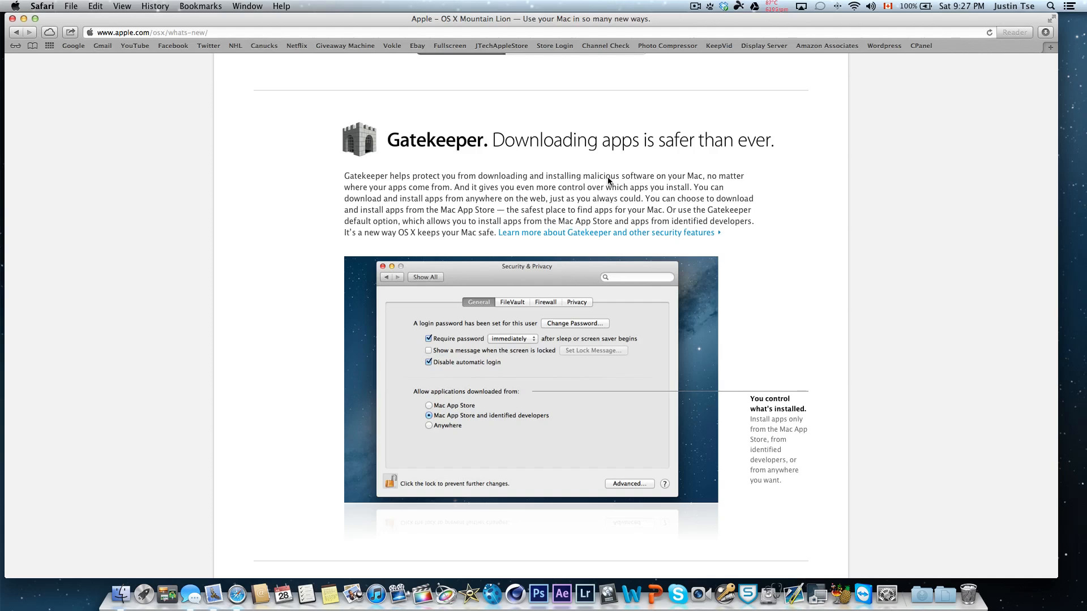
{"action": "scroll", "scroll_direction": "down", "scroll_amount": 3}
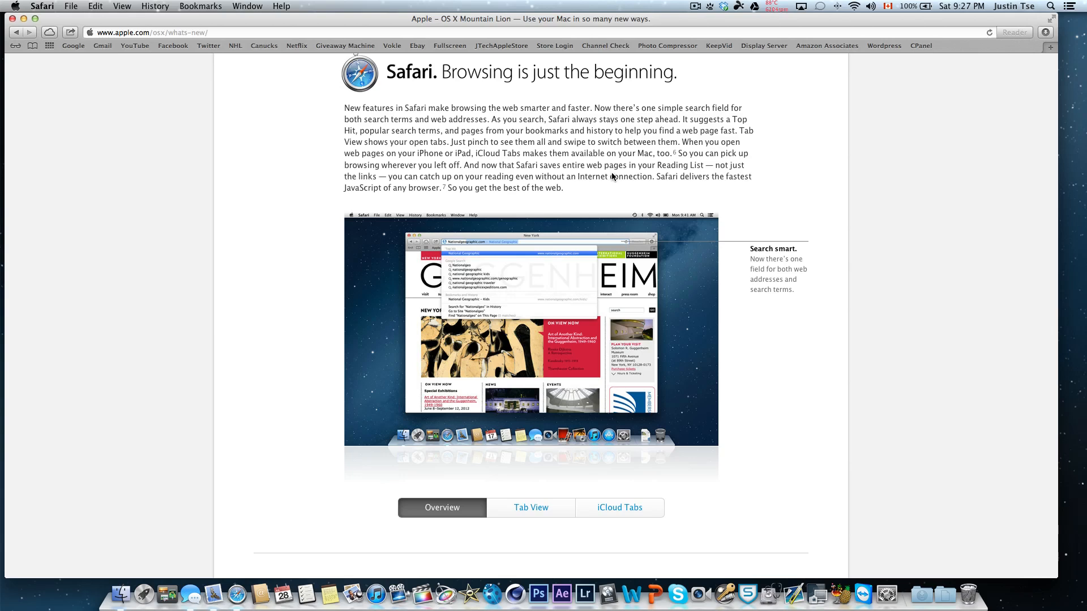
{"action": "mouse_move", "coordinate": [645, 204]}
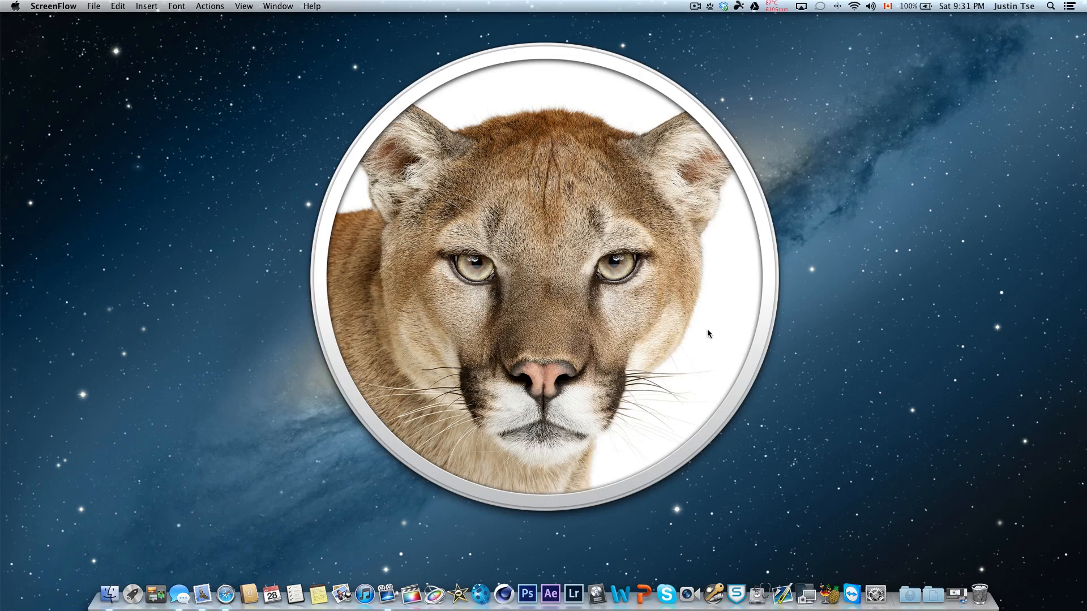
{"action": "mouse_move", "coordinate": [888, 605]}
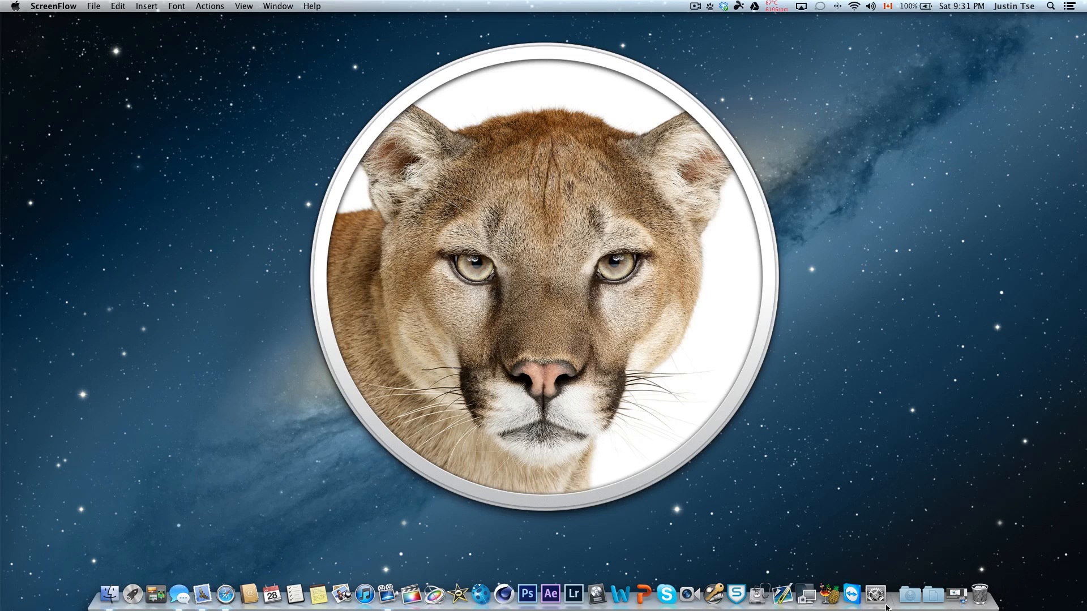
Step: Open System Preferences on the iCloud pane listing Mail, Contacts, Safari and other synced services
{"action": "left_click", "coordinate": [875, 594]}
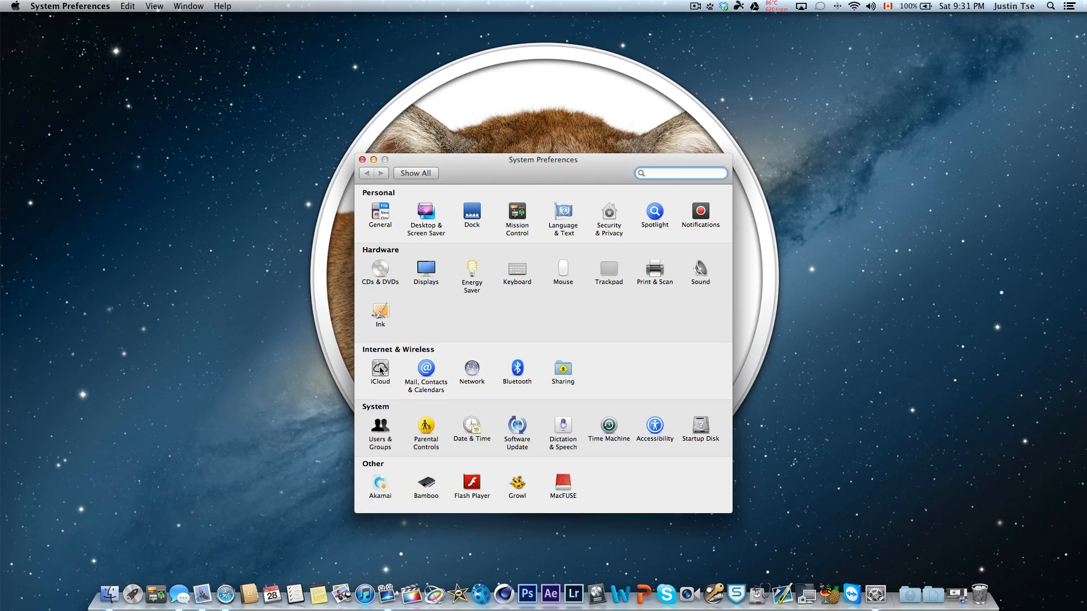
{"action": "left_click", "coordinate": [379, 370]}
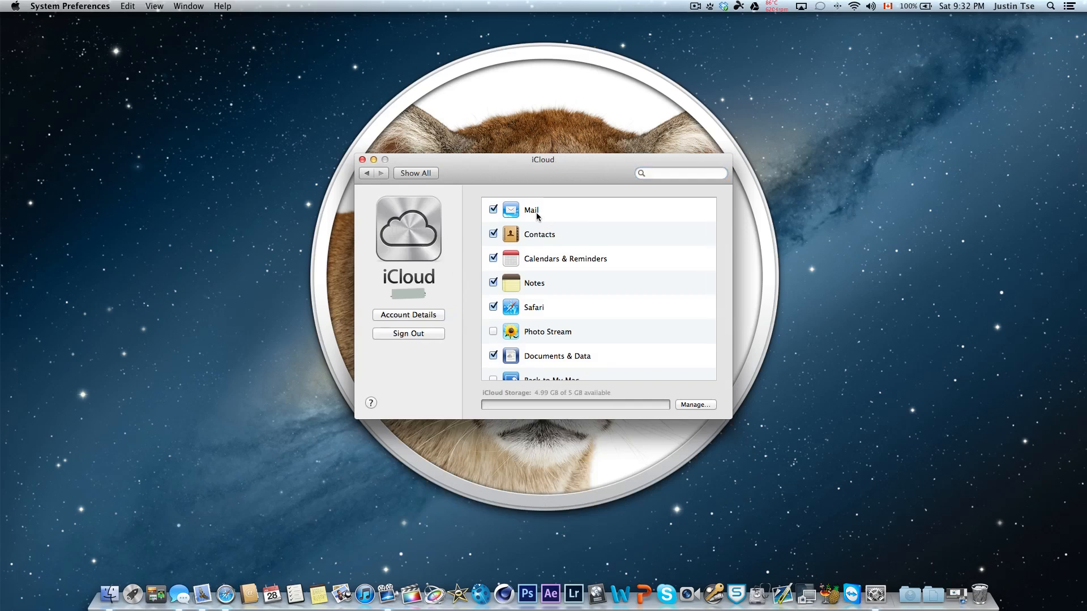
{"action": "mouse_move", "coordinate": [514, 287]}
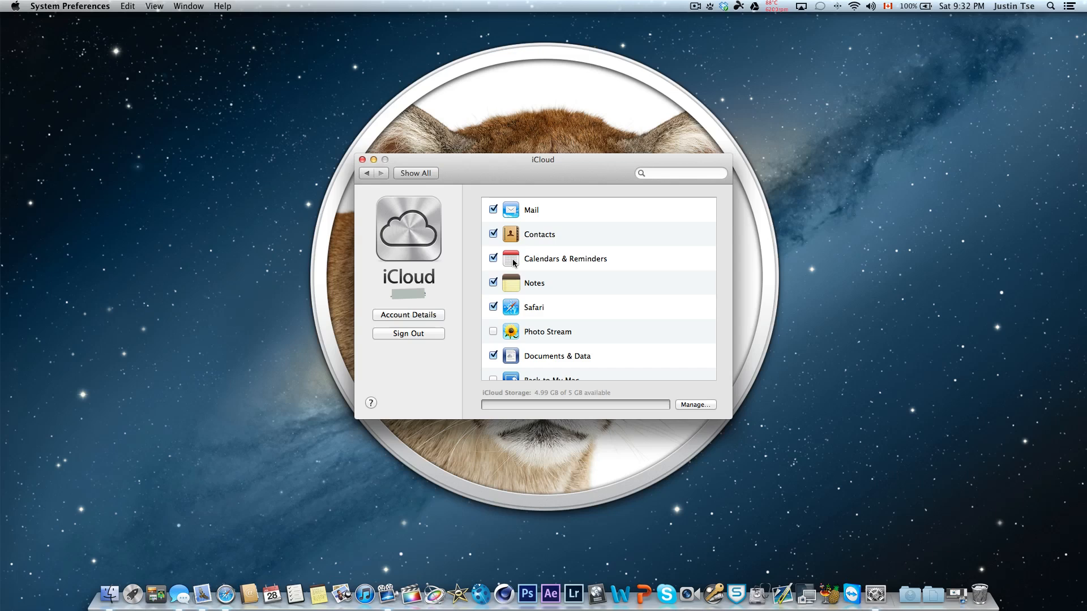
{"action": "mouse_move", "coordinate": [325, 593]}
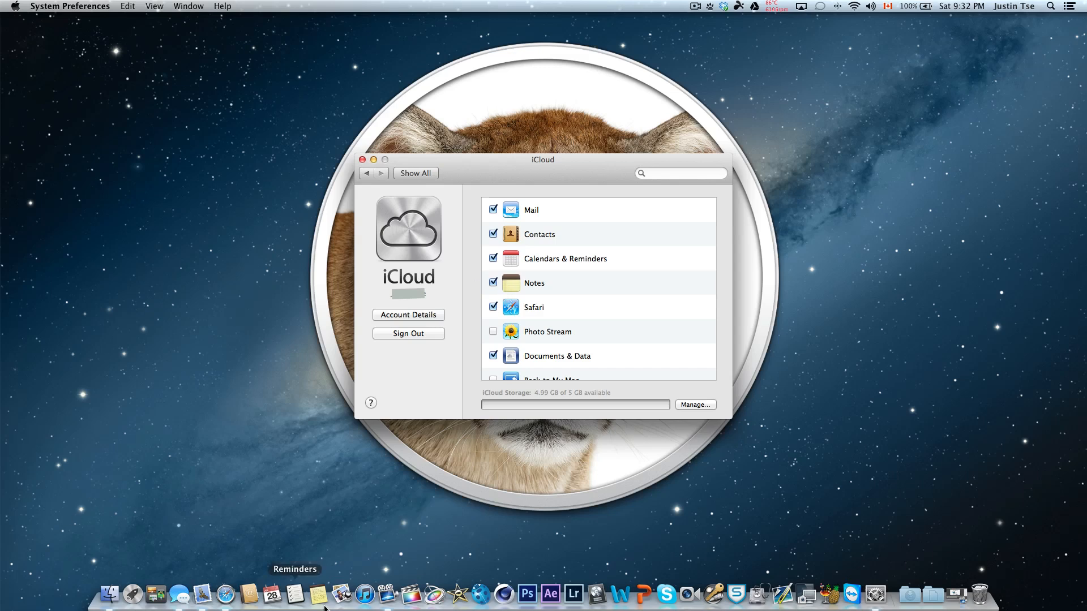
{"action": "mouse_move", "coordinate": [397, 303]}
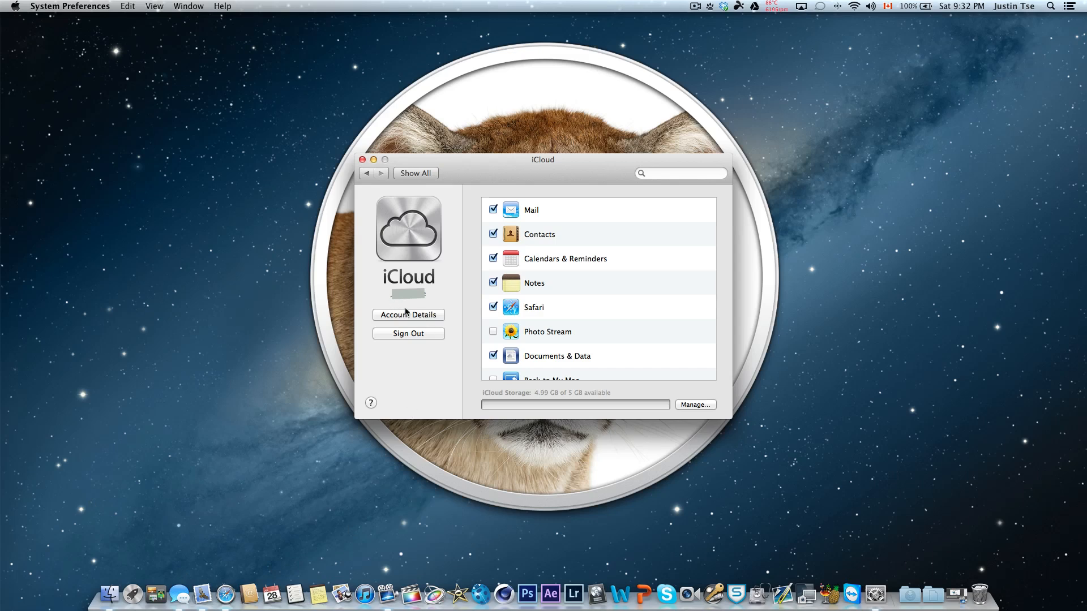
{"action": "left_click", "coordinate": [293, 594]}
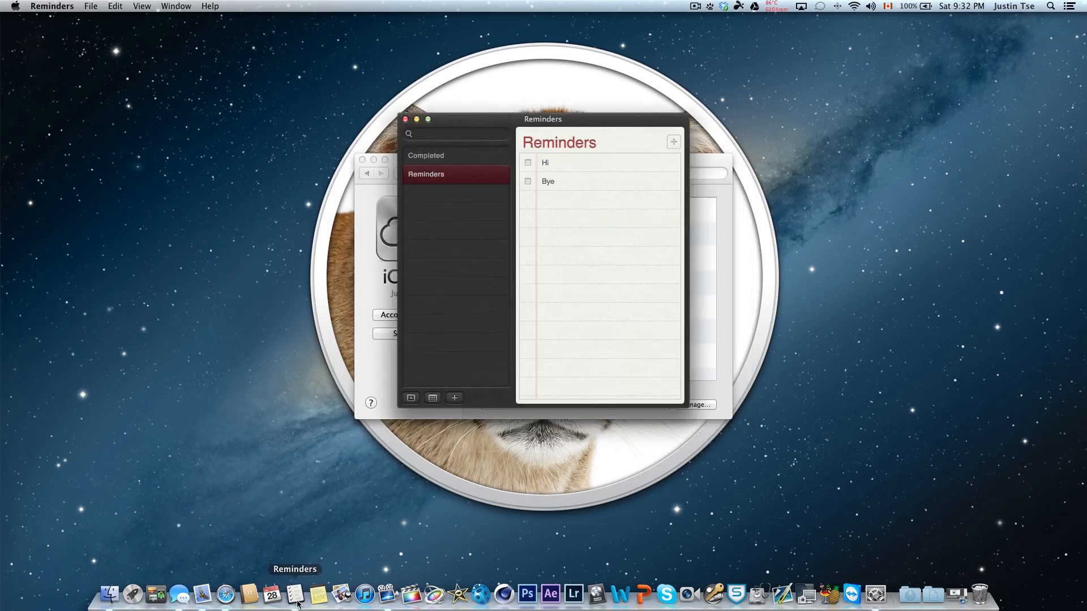
{"action": "mouse_move", "coordinate": [585, 164]}
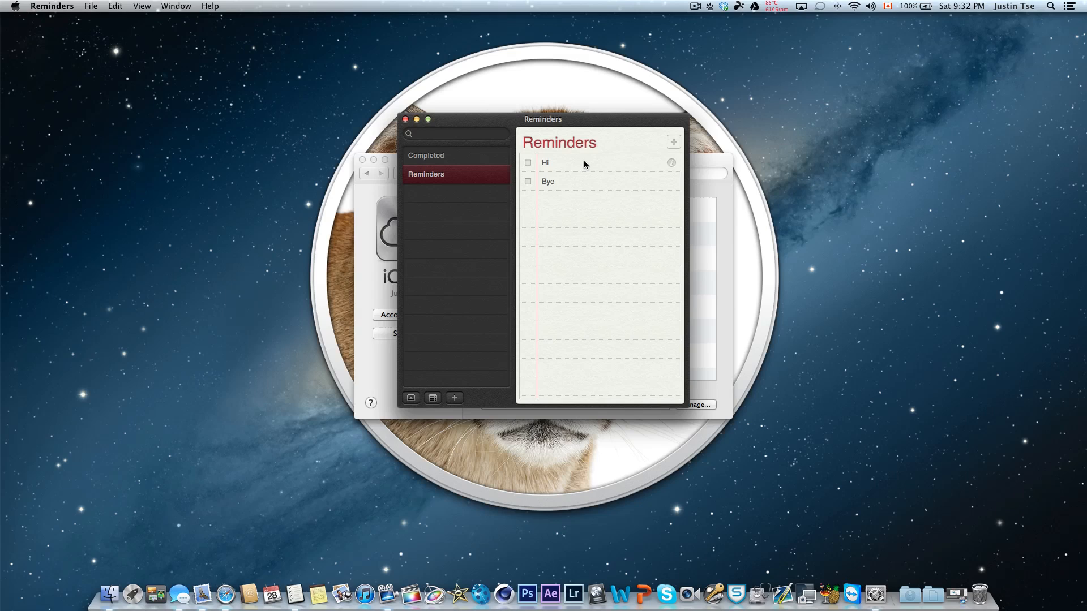
{"action": "left_click", "coordinate": [671, 163]}
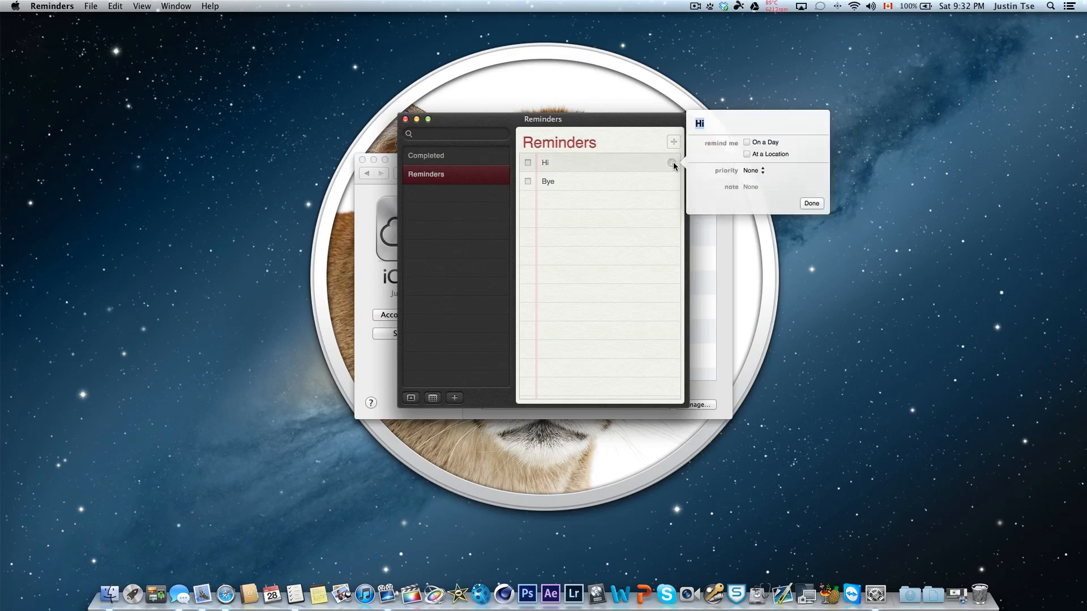
{"action": "left_click", "coordinate": [810, 203]}
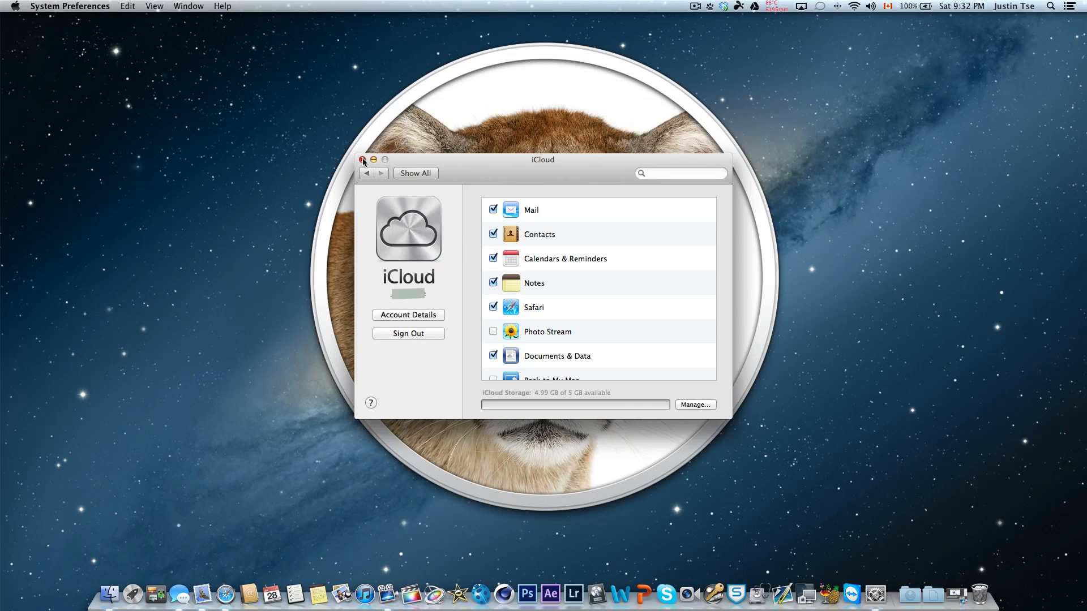
Step: Close the System Preferences window showing the iCloud settings
{"action": "left_click", "coordinate": [362, 161]}
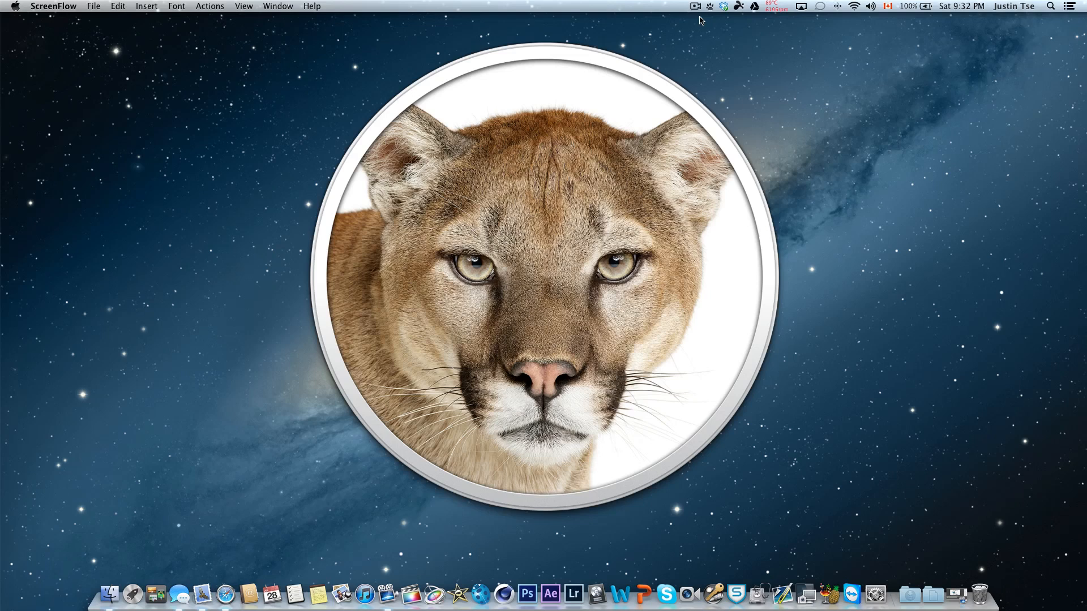
{"action": "mouse_move", "coordinate": [299, 577]}
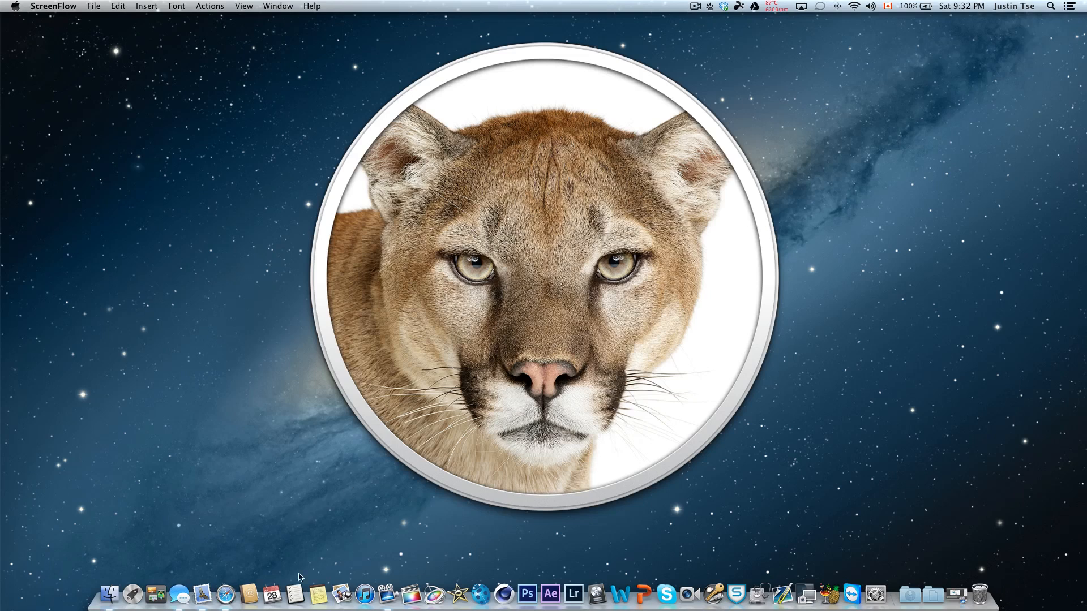
{"action": "mouse_move", "coordinate": [320, 595]}
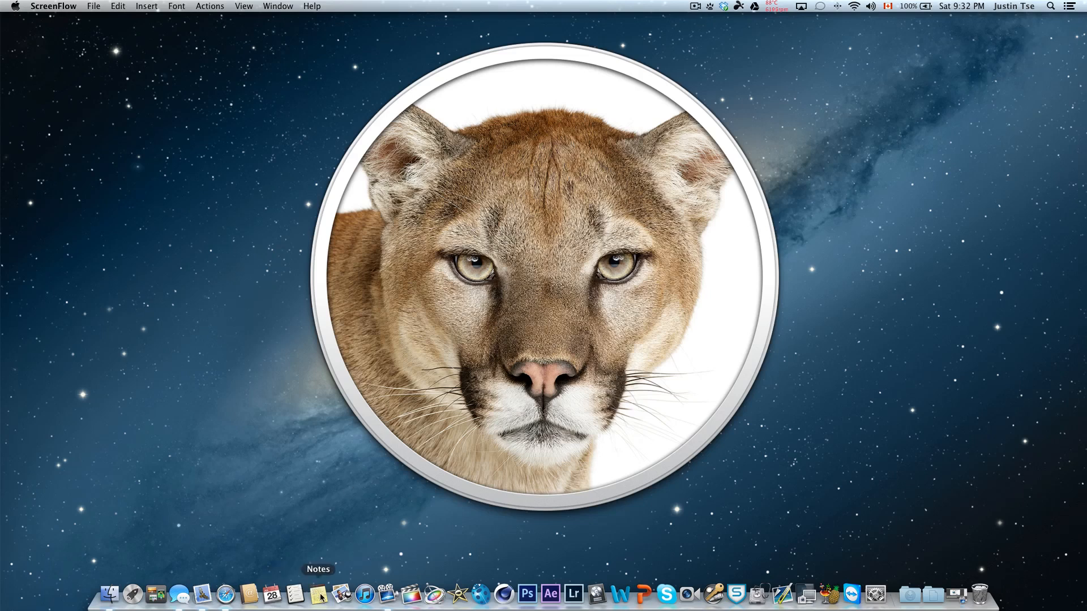
{"action": "mouse_move", "coordinate": [831, 463]}
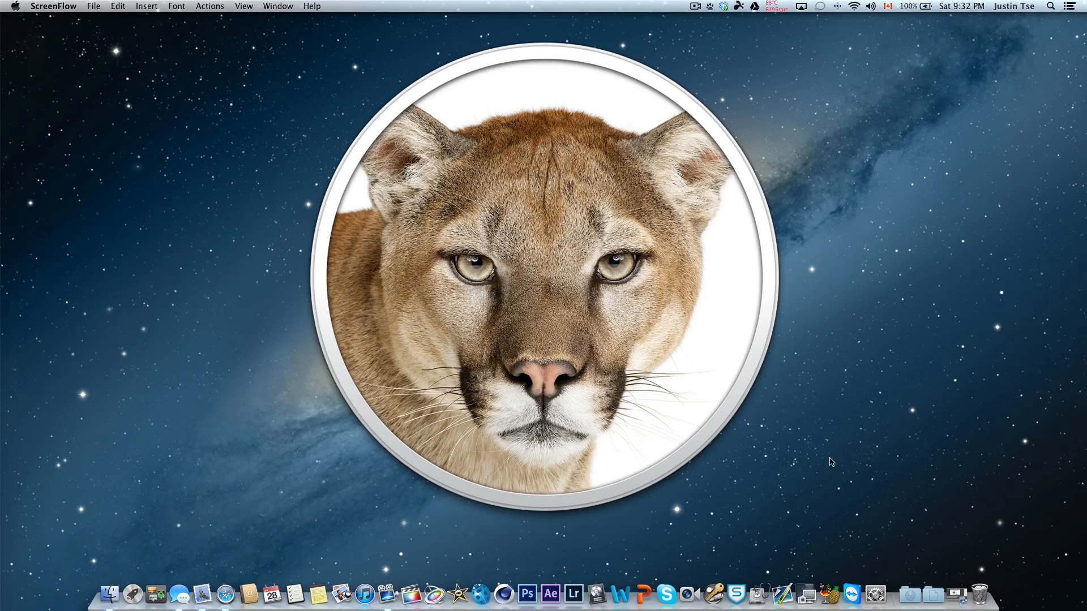
{"action": "mouse_move", "coordinate": [654, 142]}
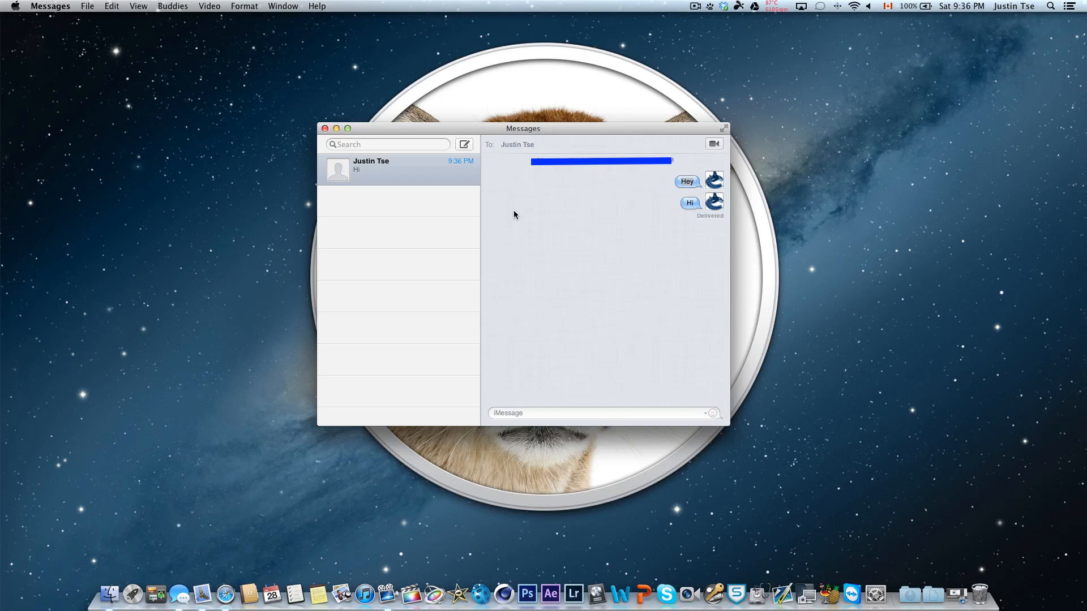
{"action": "mouse_move", "coordinate": [521, 418]}
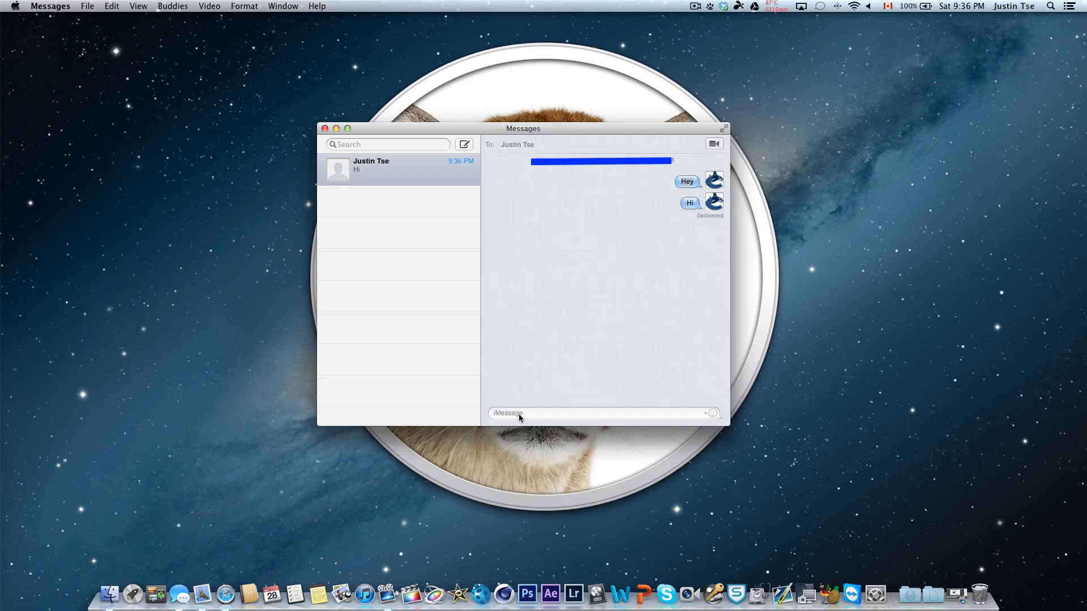
{"action": "mouse_move", "coordinate": [525, 413]}
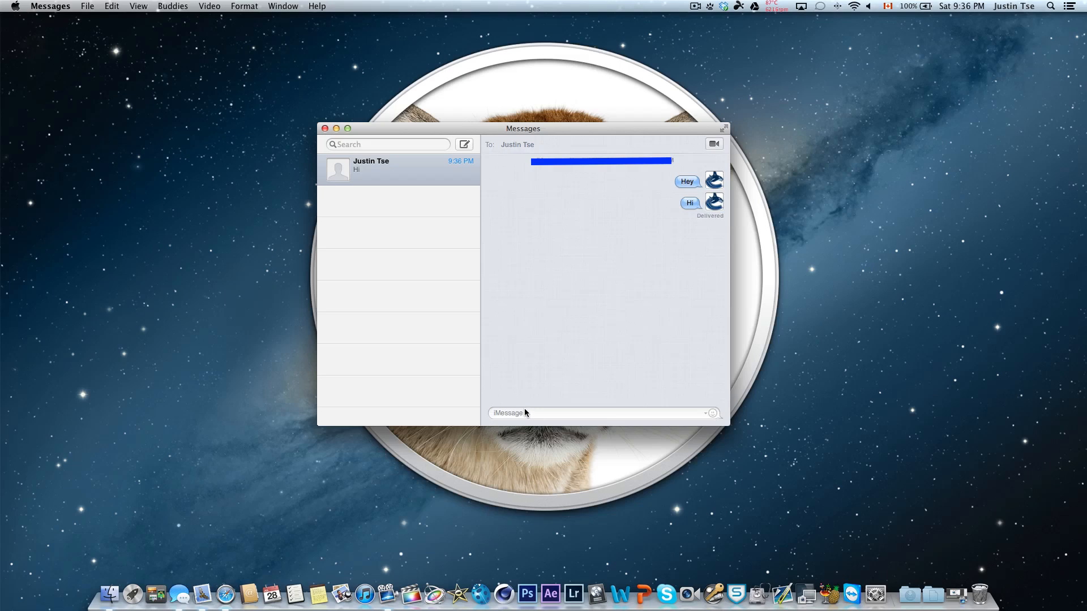
Step: Send the message 'hey' in the Messages conversation
{"action": "key", "text": "Return"}
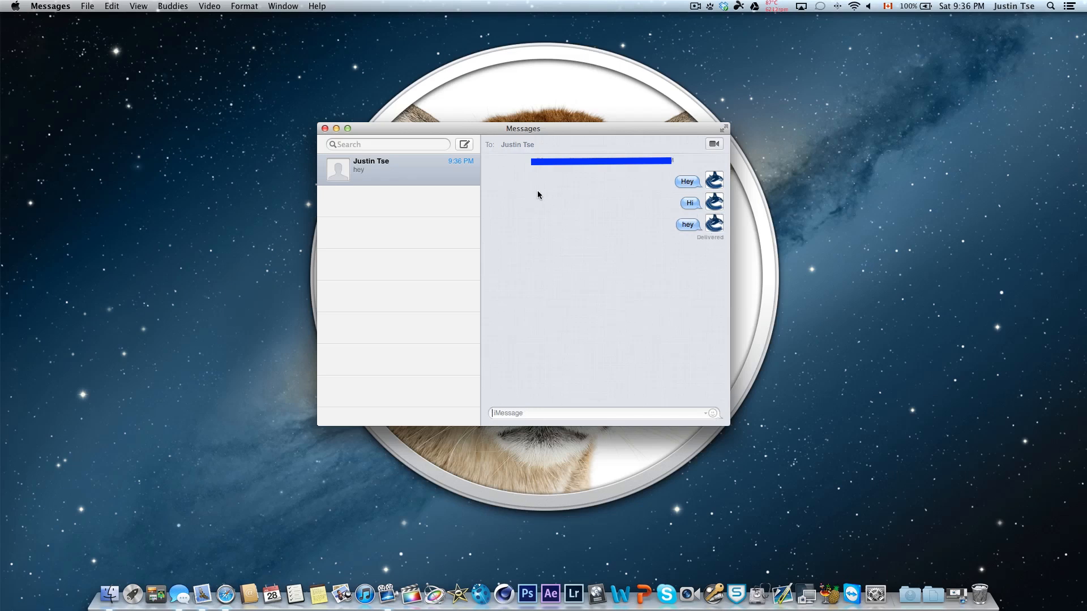
{"action": "mouse_move", "coordinate": [543, 194]}
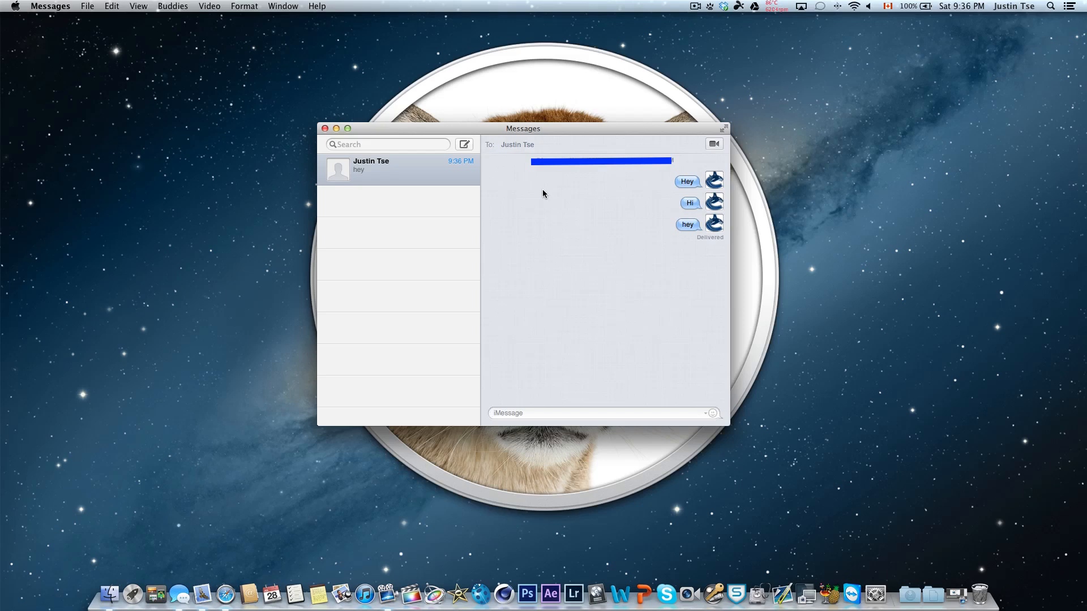
{"action": "mouse_move", "coordinate": [324, 129]}
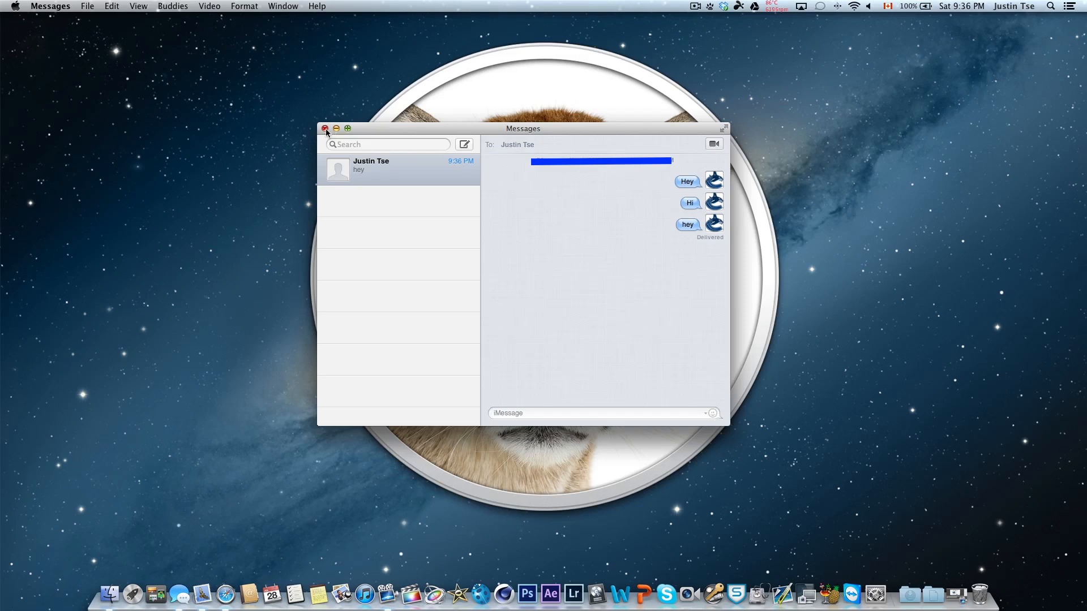
Step: Close the Messages conversation window
{"action": "left_click", "coordinate": [324, 129]}
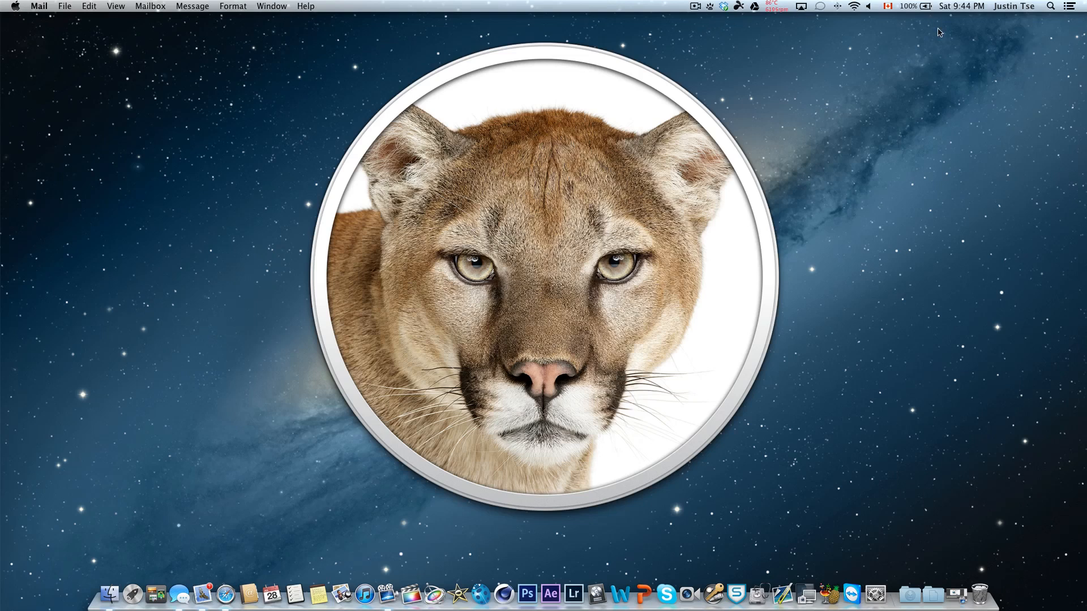
{"action": "mouse_move", "coordinate": [1031, 34]}
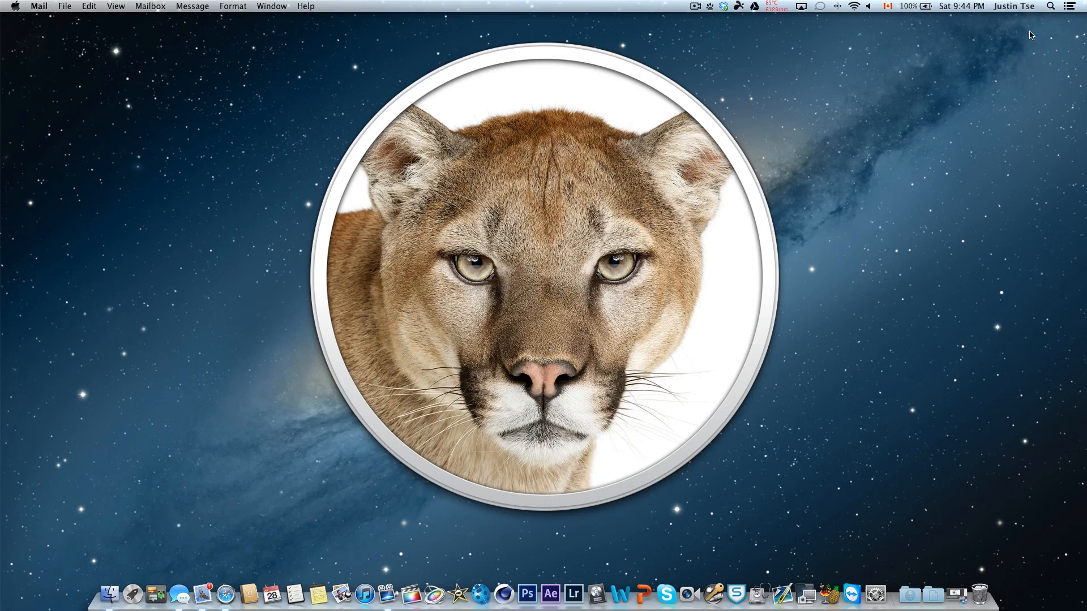
{"action": "mouse_move", "coordinate": [1049, 12]}
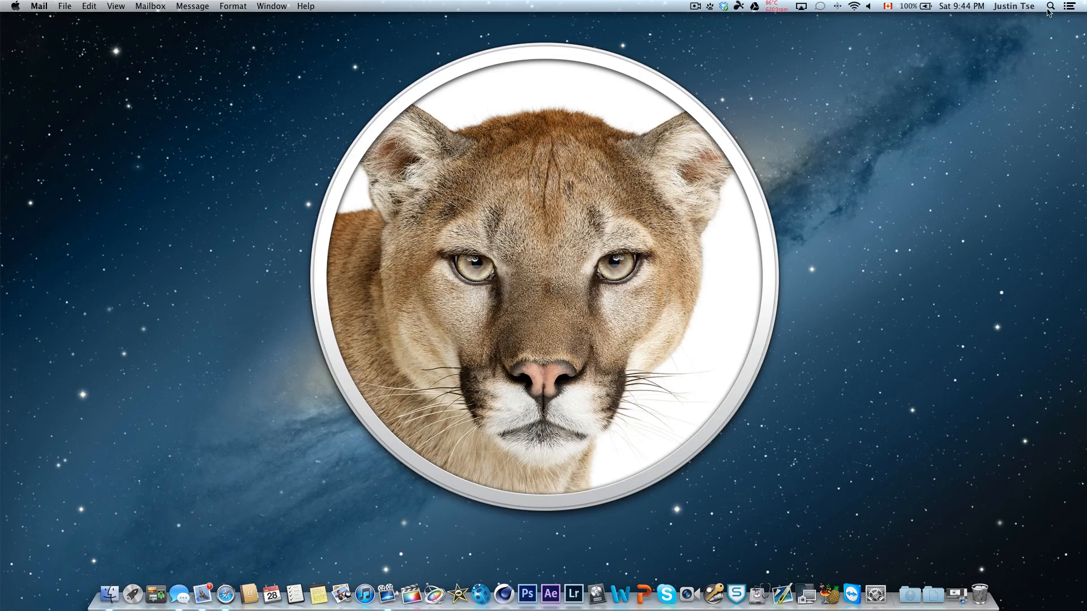
Step: Show the Notification Center panel, close it, then reopen it
{"action": "left_click", "coordinate": [1070, 6]}
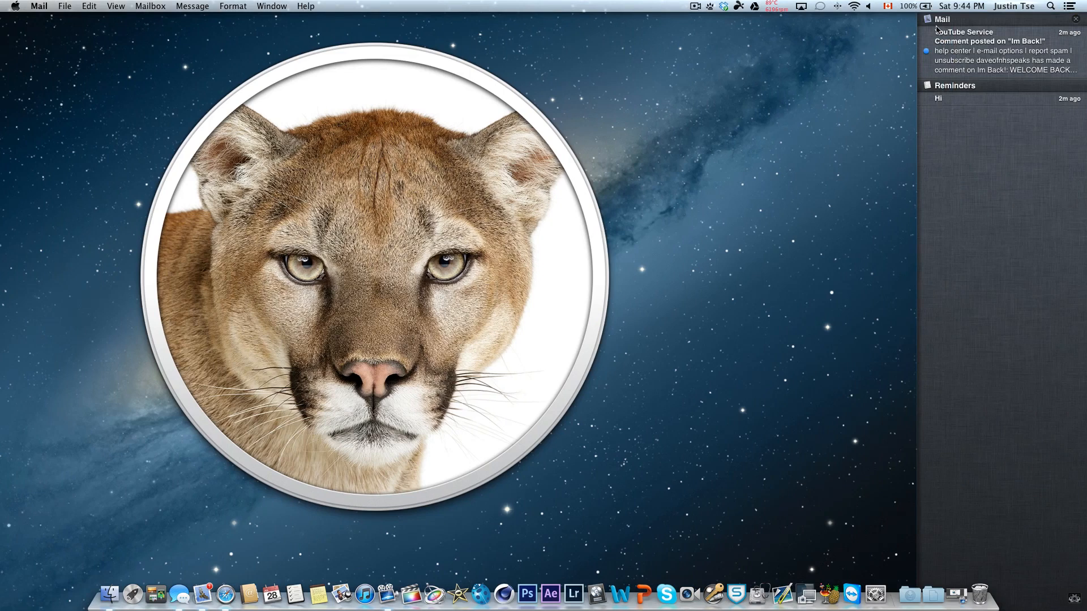
{"action": "mouse_move", "coordinate": [1006, 147]}
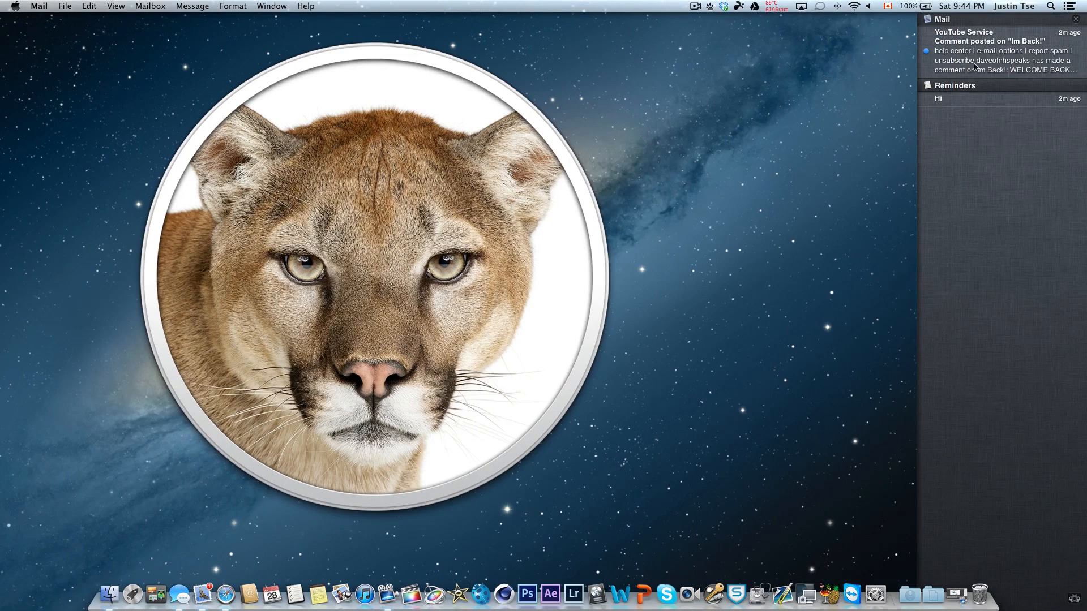
{"action": "mouse_move", "coordinate": [963, 107]}
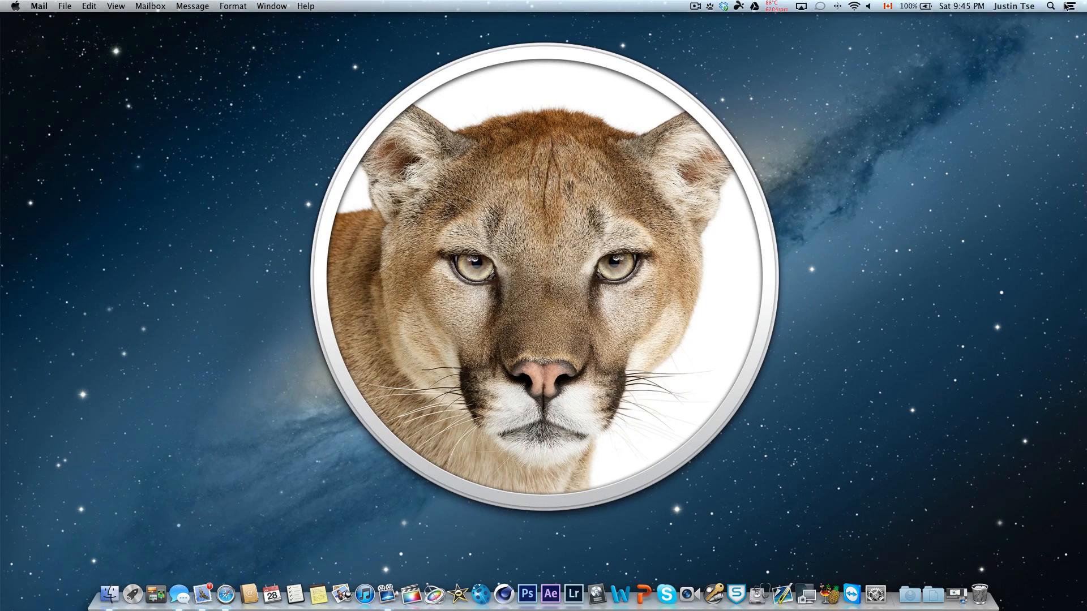
{"action": "left_click", "coordinate": [1070, 6]}
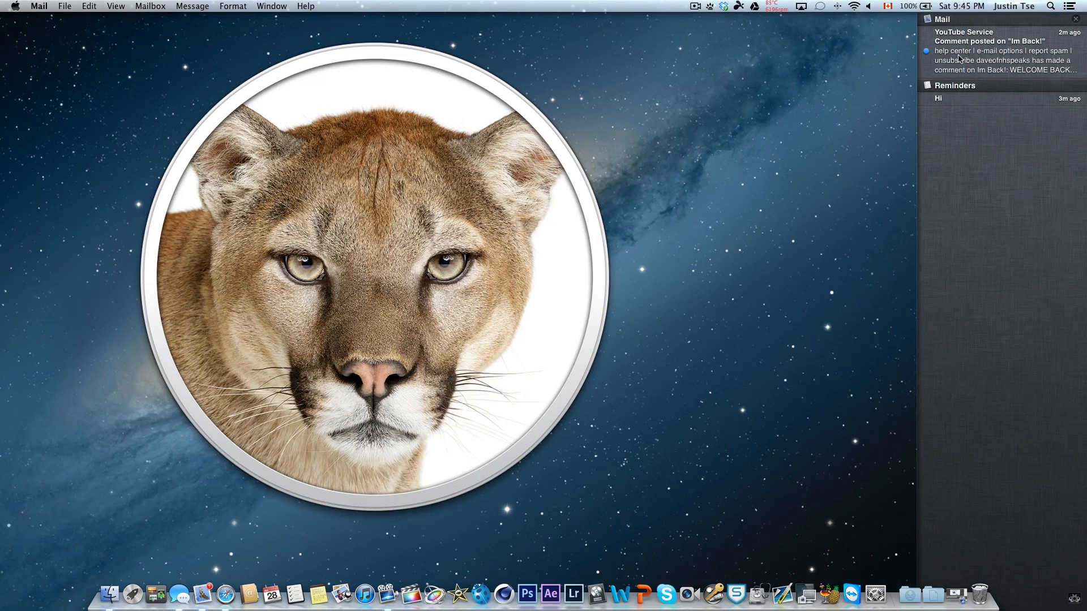
{"action": "mouse_move", "coordinate": [963, 59]}
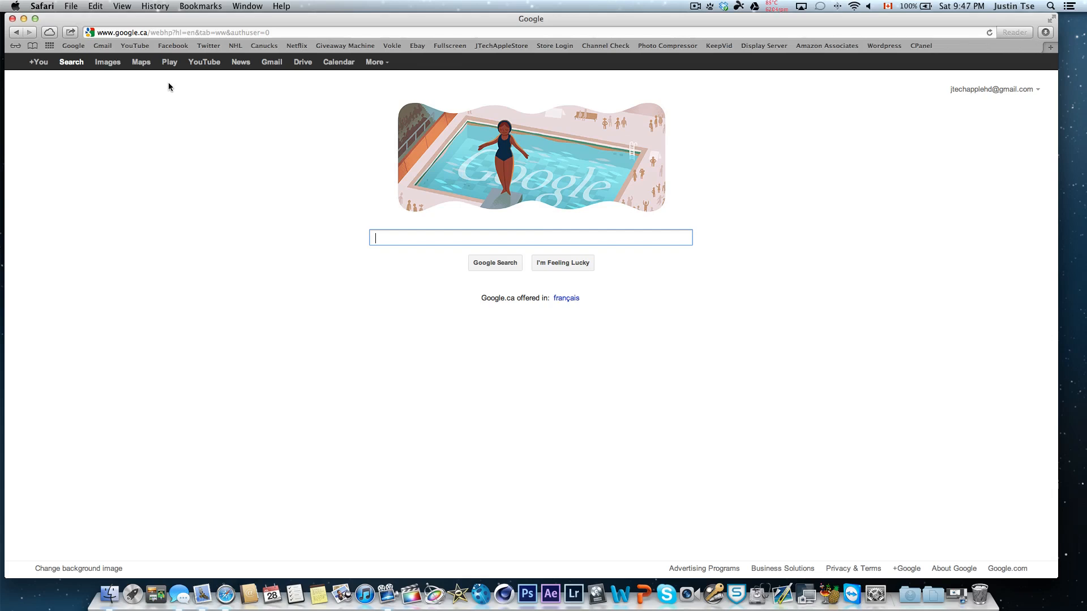
{"action": "mouse_move", "coordinate": [826, 33]}
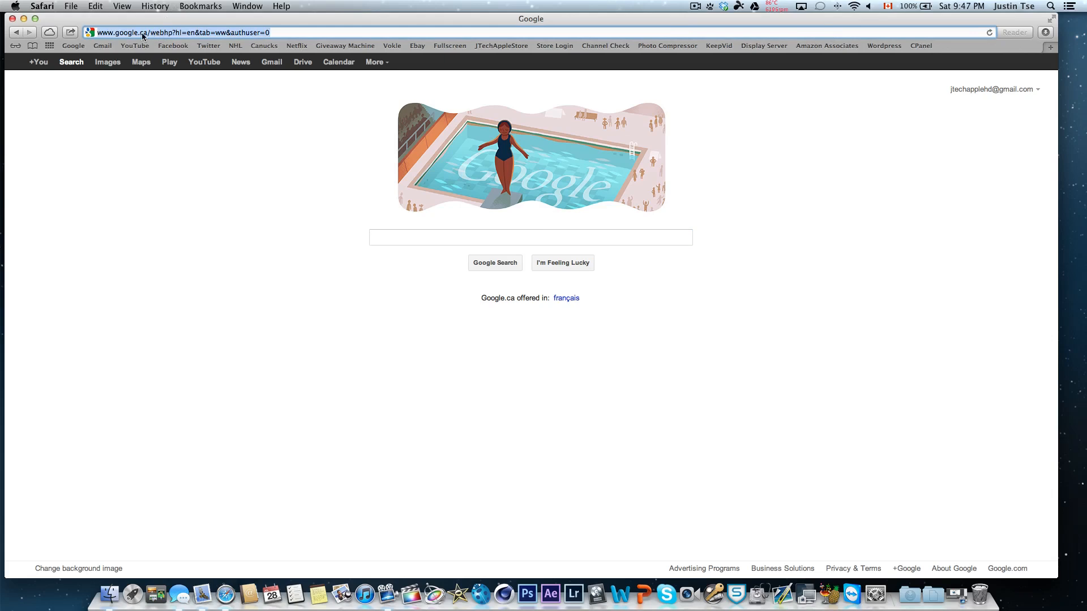
{"action": "mouse_move", "coordinate": [680, 200]}
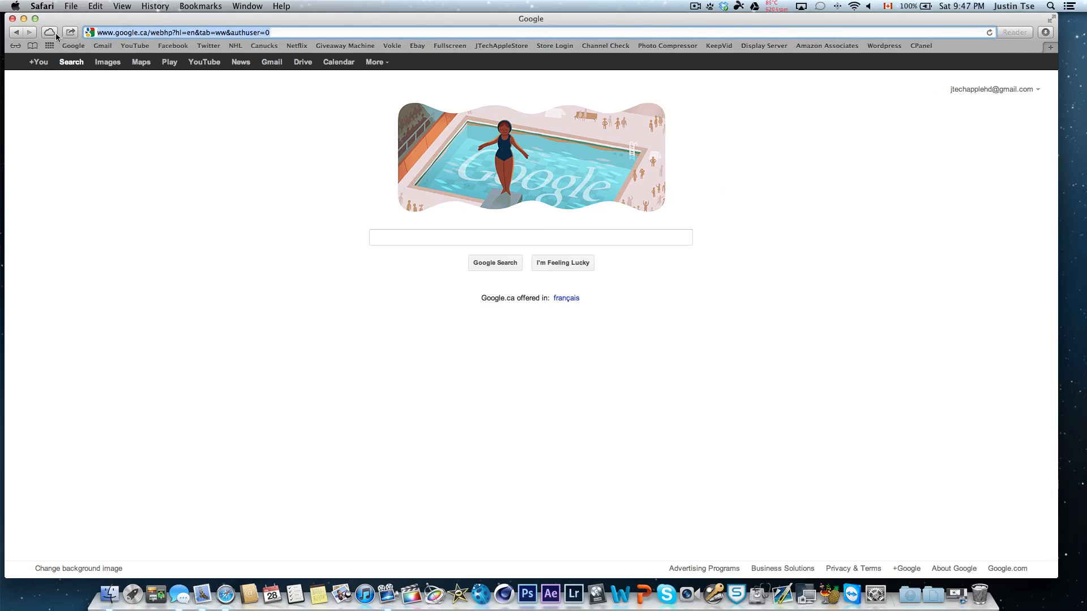
{"action": "left_click", "coordinate": [71, 32]}
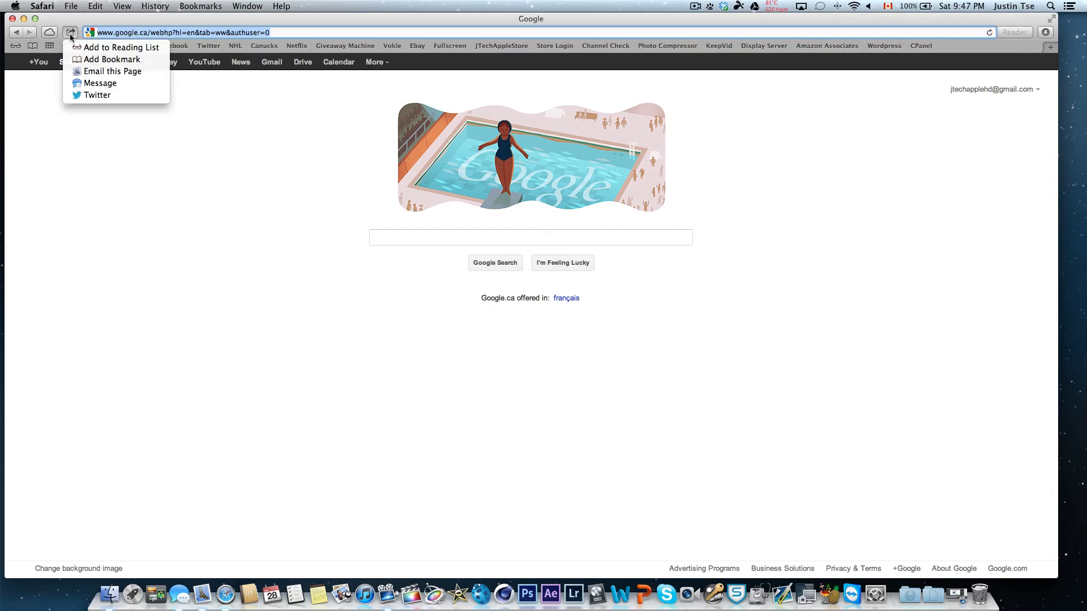
{"action": "mouse_move", "coordinate": [112, 71]}
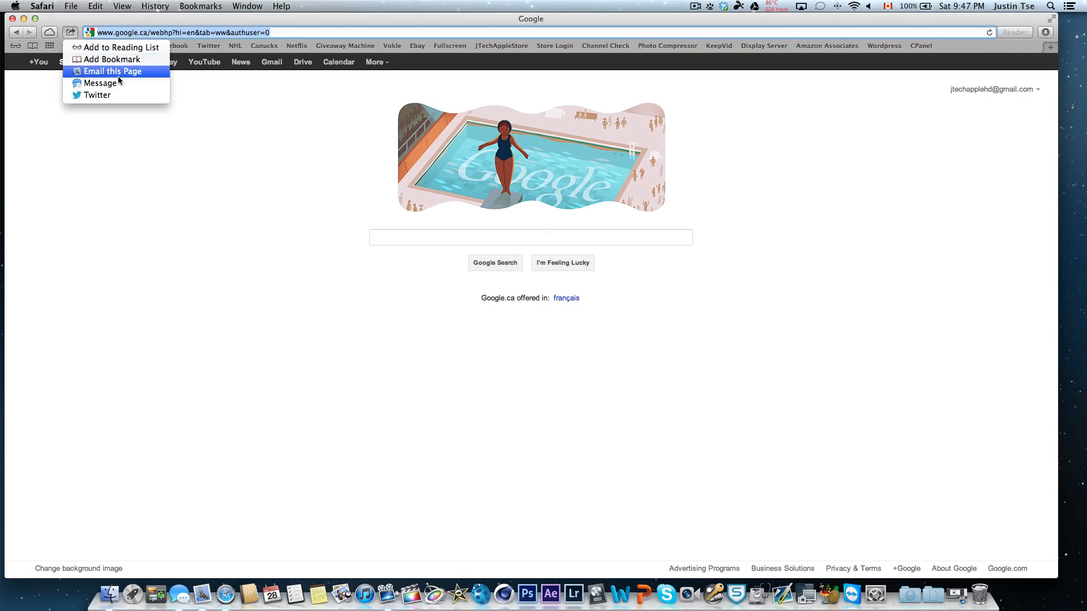
{"action": "mouse_move", "coordinate": [129, 83]}
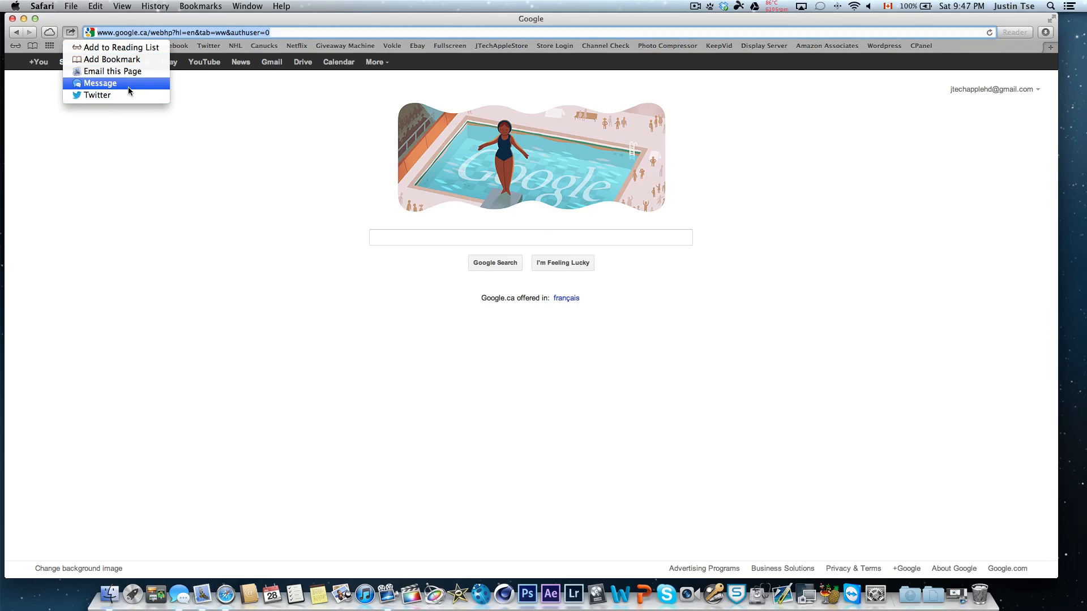
{"action": "mouse_move", "coordinate": [76, 25]}
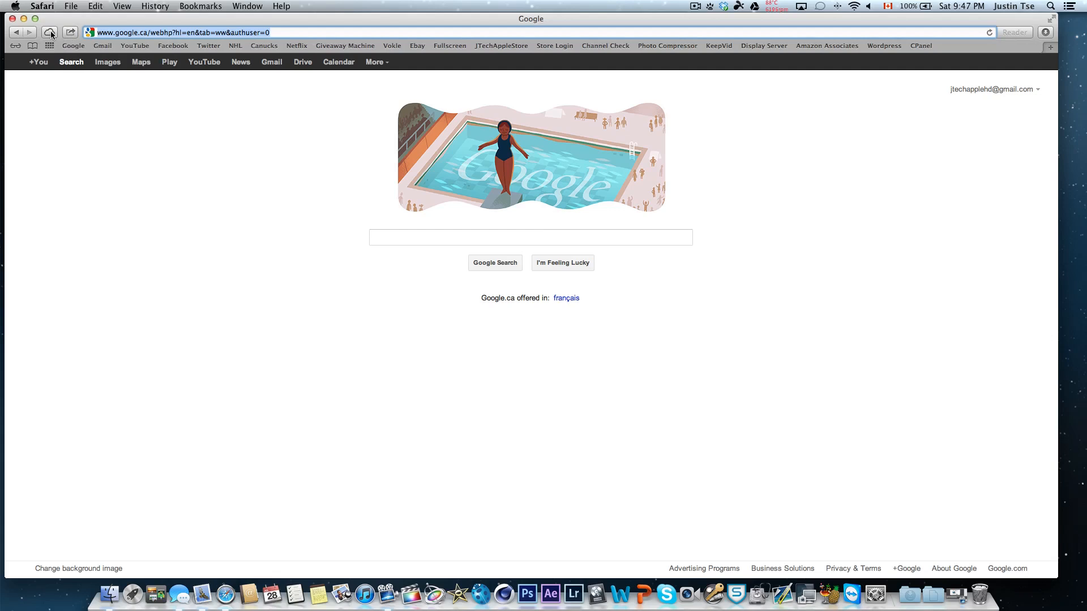
{"action": "left_click", "coordinate": [50, 31]}
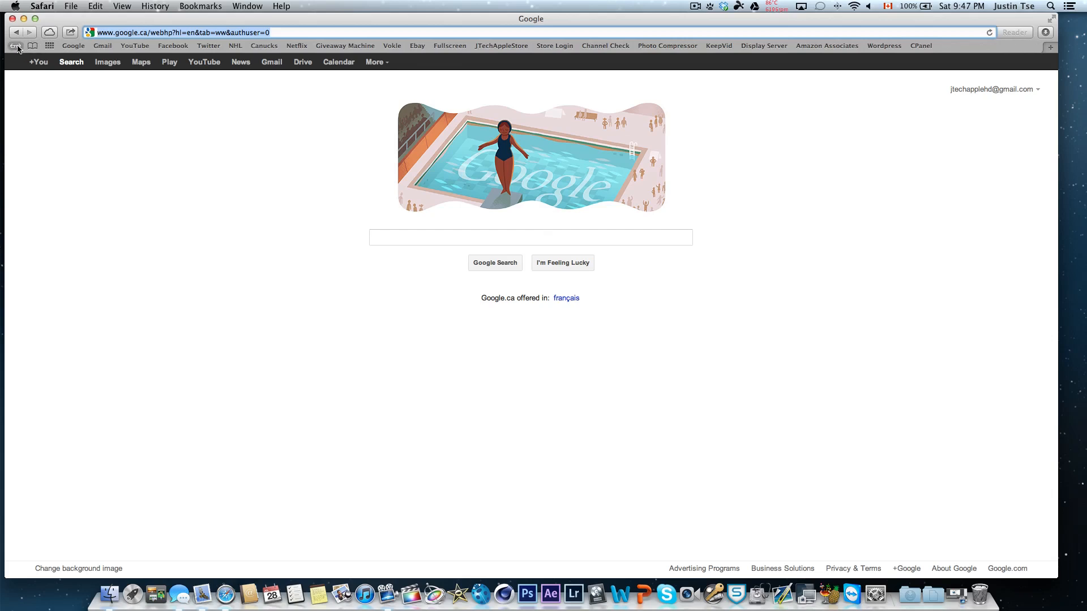
{"action": "mouse_move", "coordinate": [338, 62]}
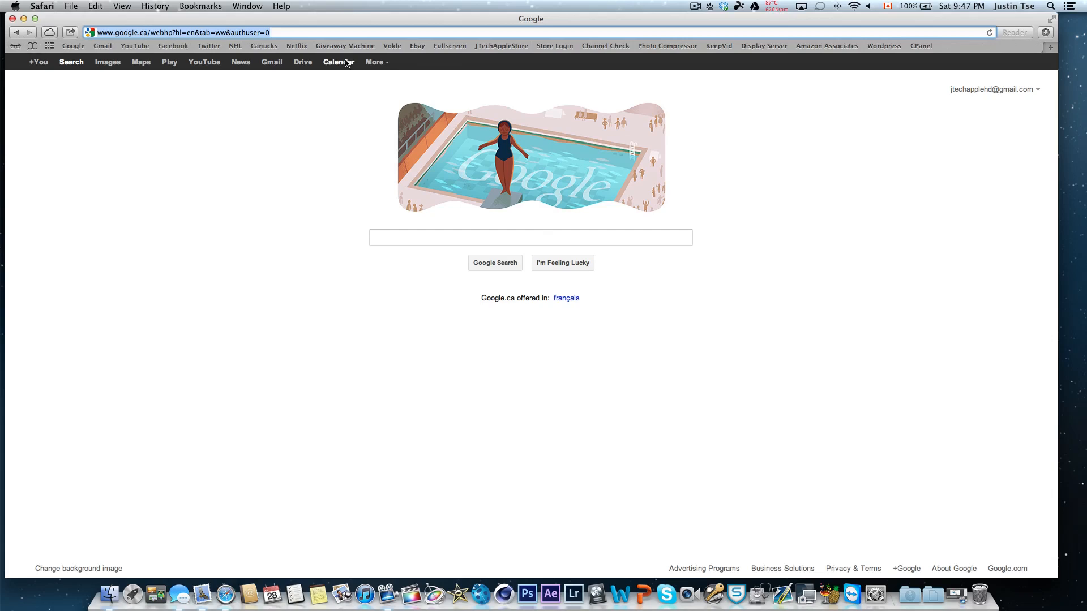
Step: Open NHL.com's article on the top 30 remaining free agents
{"action": "left_click", "coordinate": [235, 45]}
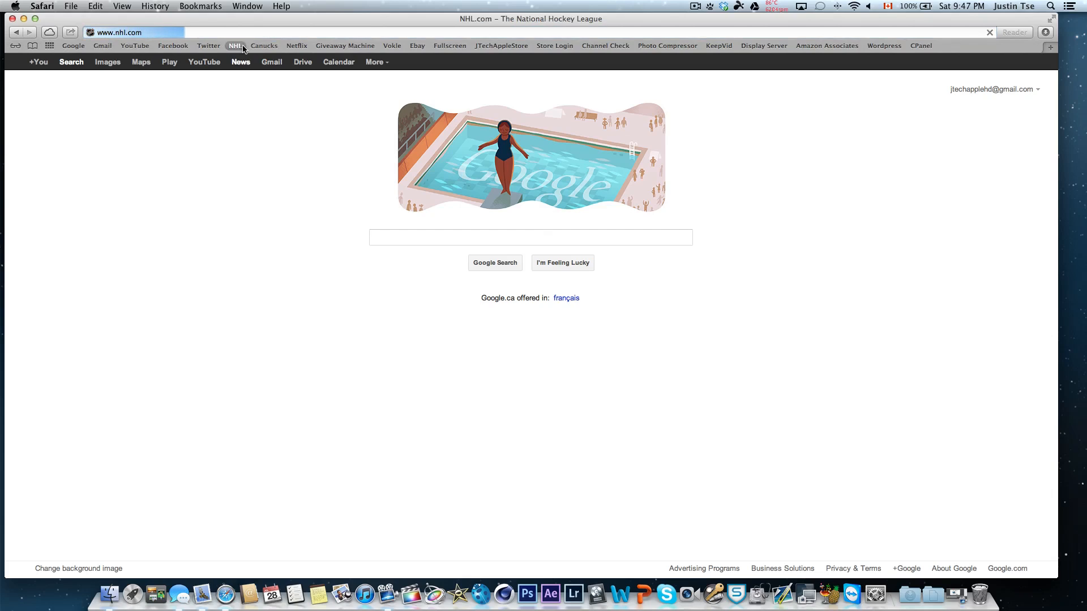
{"action": "left_click", "coordinate": [234, 45]}
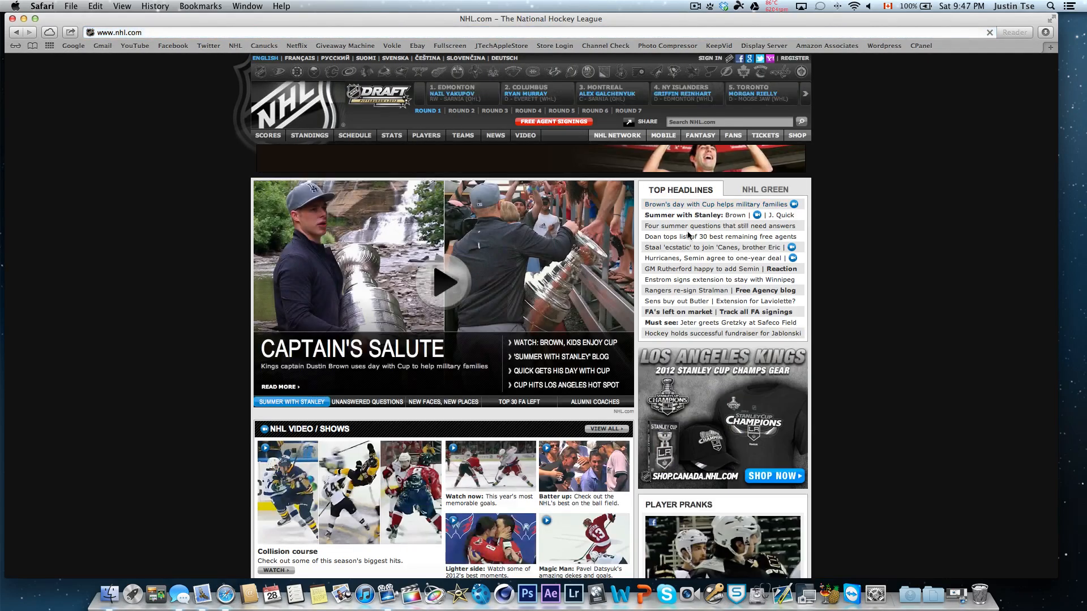
{"action": "left_click", "coordinate": [714, 236]}
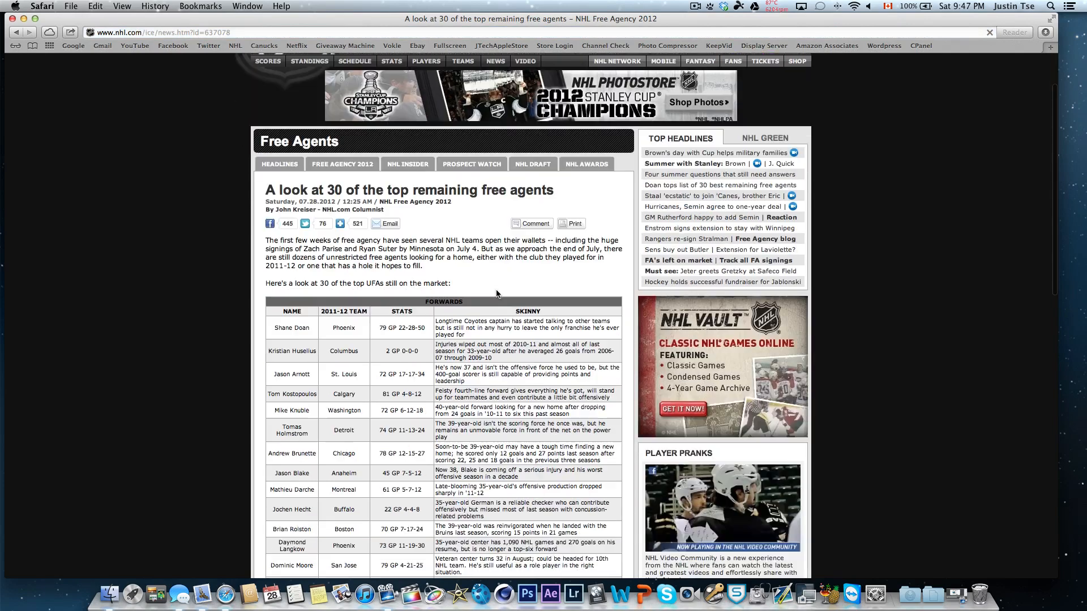
{"action": "scroll", "scroll_direction": "down", "scroll_amount": 3}
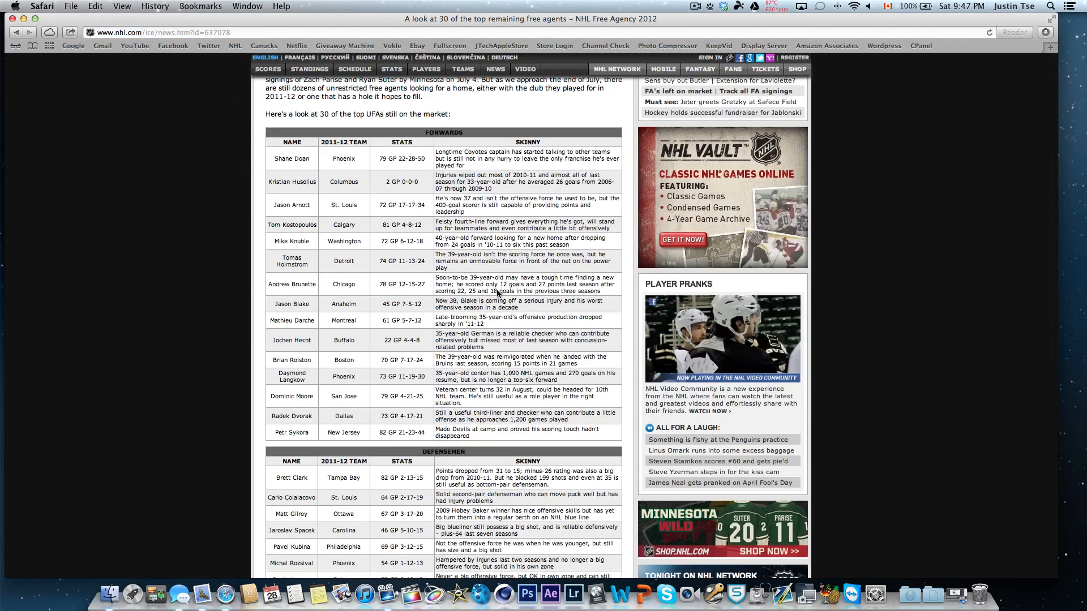
{"action": "scroll", "scroll_direction": "up", "scroll_amount": 3}
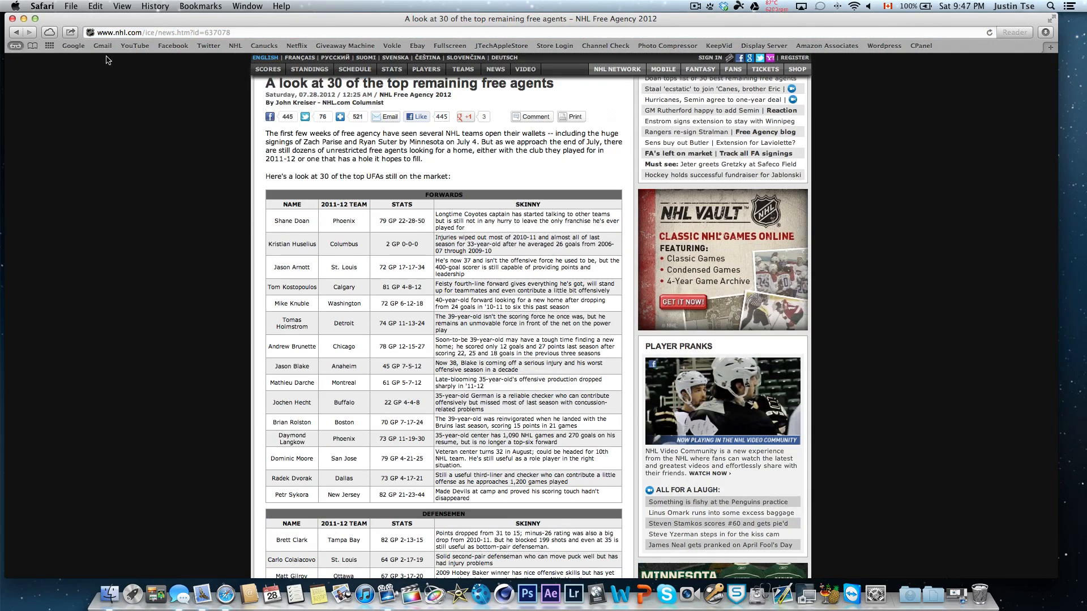
Step: Add the free agents article to Safari's Reading List
{"action": "left_click", "coordinate": [15, 46]}
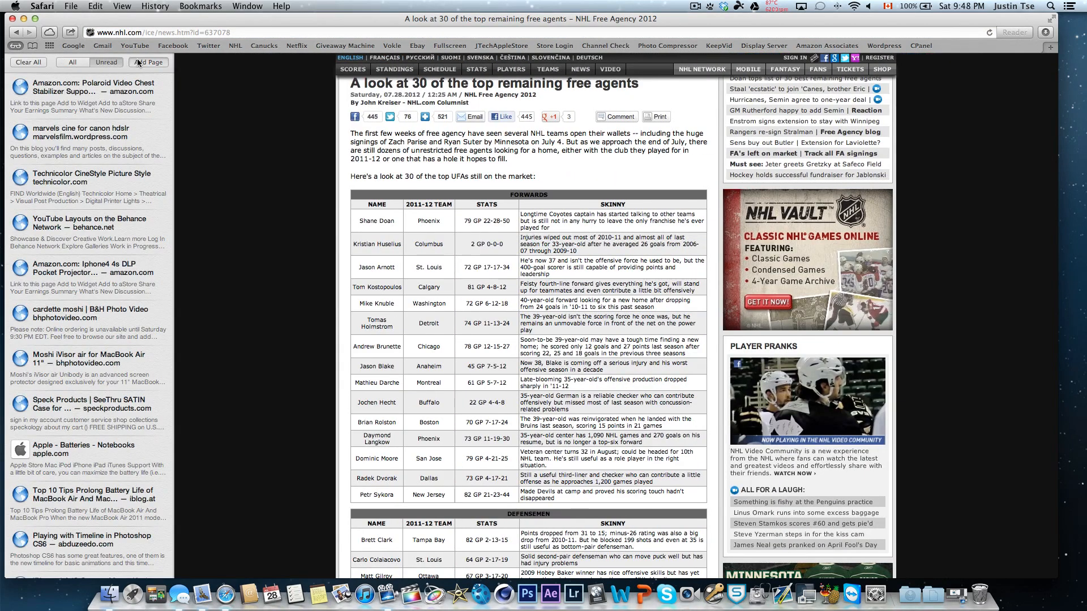
{"action": "left_click", "coordinate": [148, 63]}
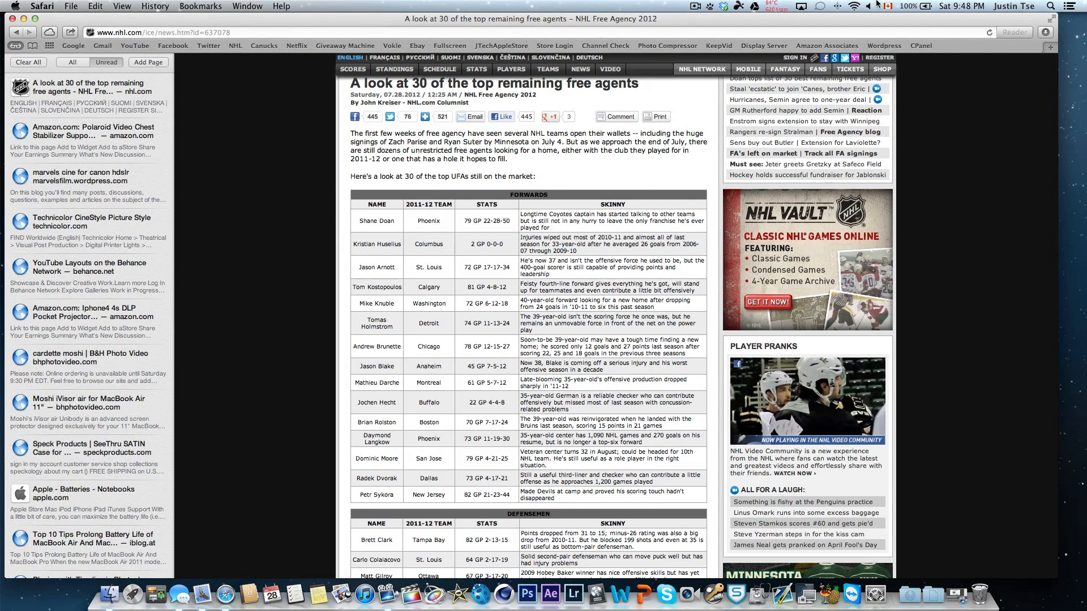
{"action": "left_click", "coordinate": [856, 6]}
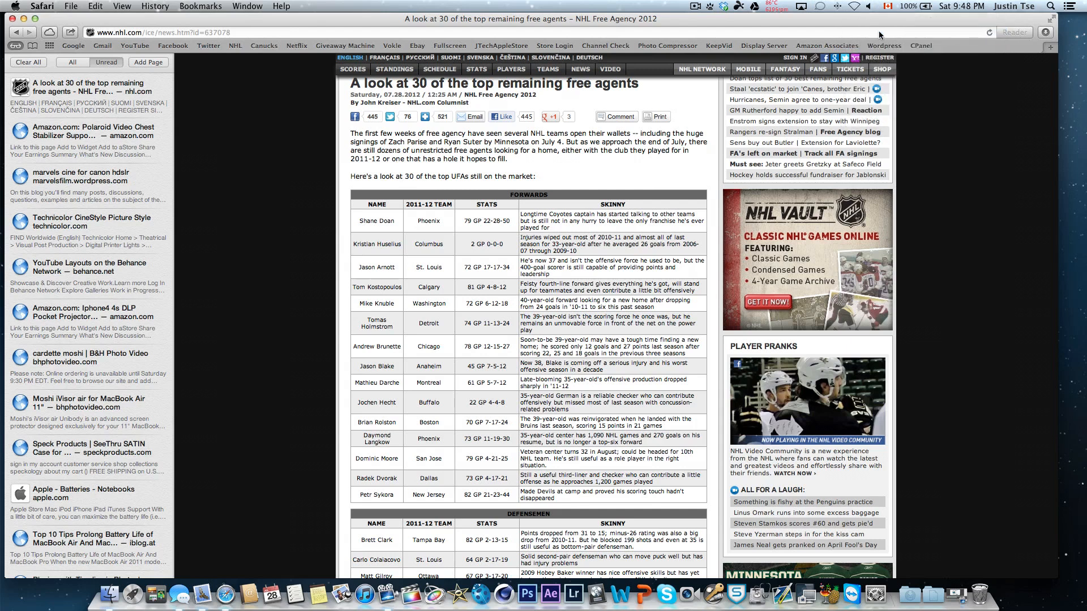
{"action": "mouse_move", "coordinate": [879, 33]}
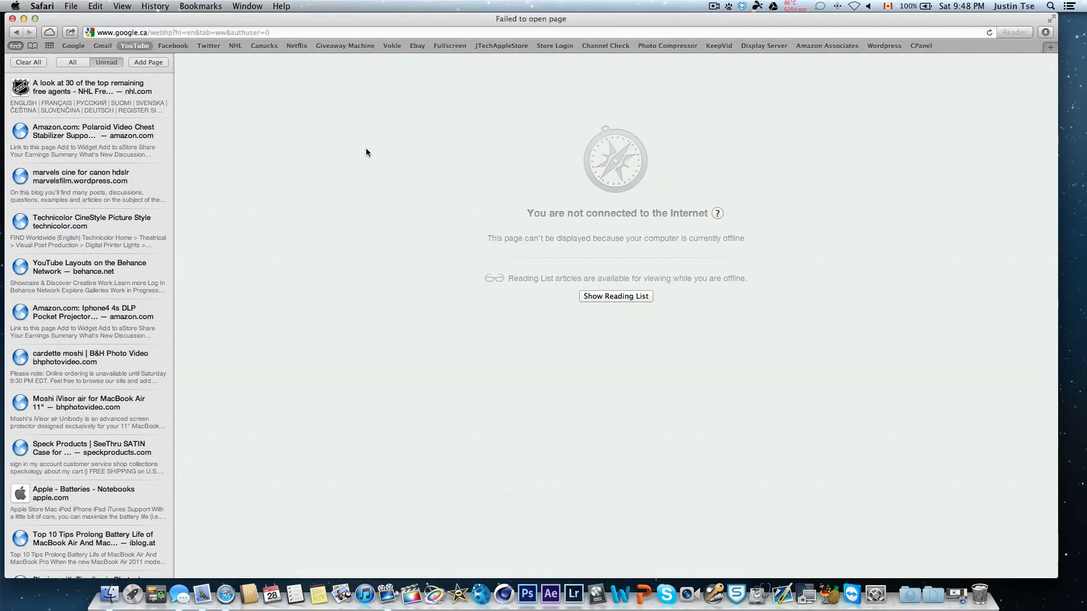
Step: Read the saved free agents article offline, then retry loading its address
{"action": "left_click", "coordinate": [89, 87]}
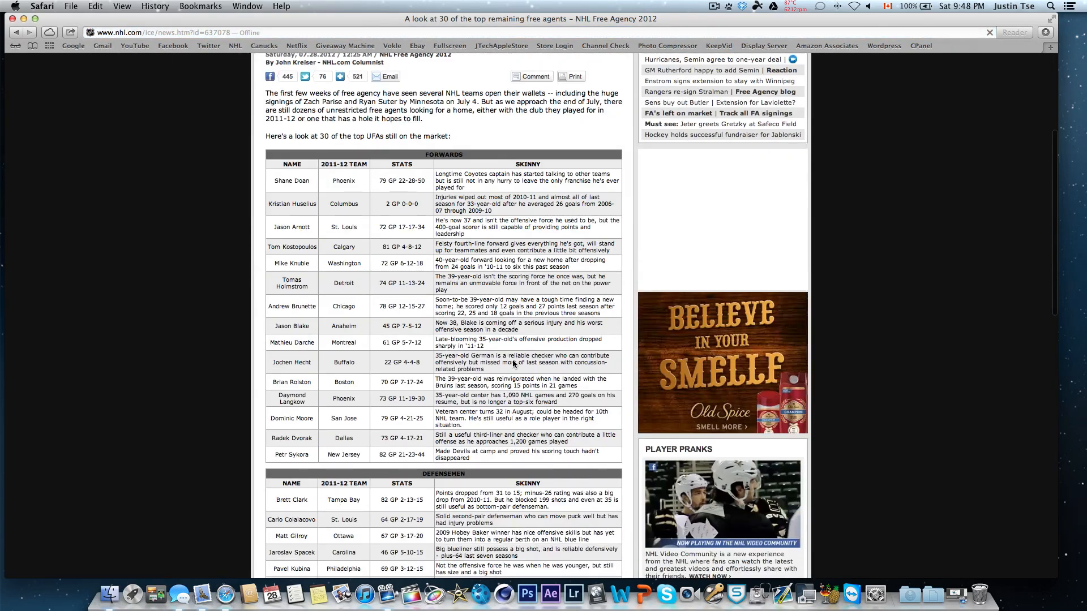
{"action": "scroll", "scroll_direction": "down", "scroll_amount": 3}
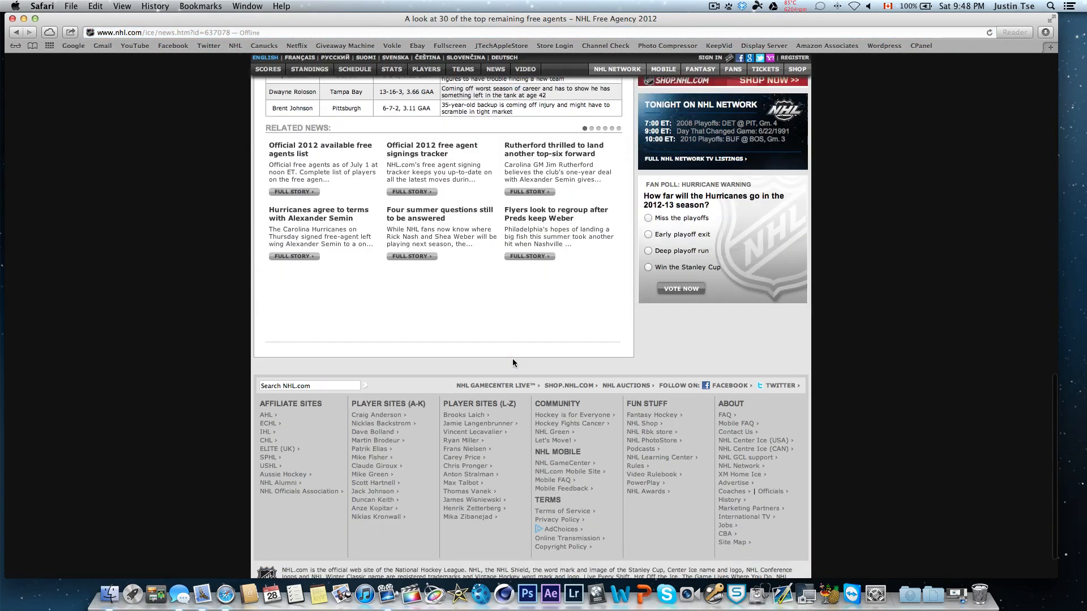
{"action": "scroll", "scroll_direction": "up", "scroll_amount": 3}
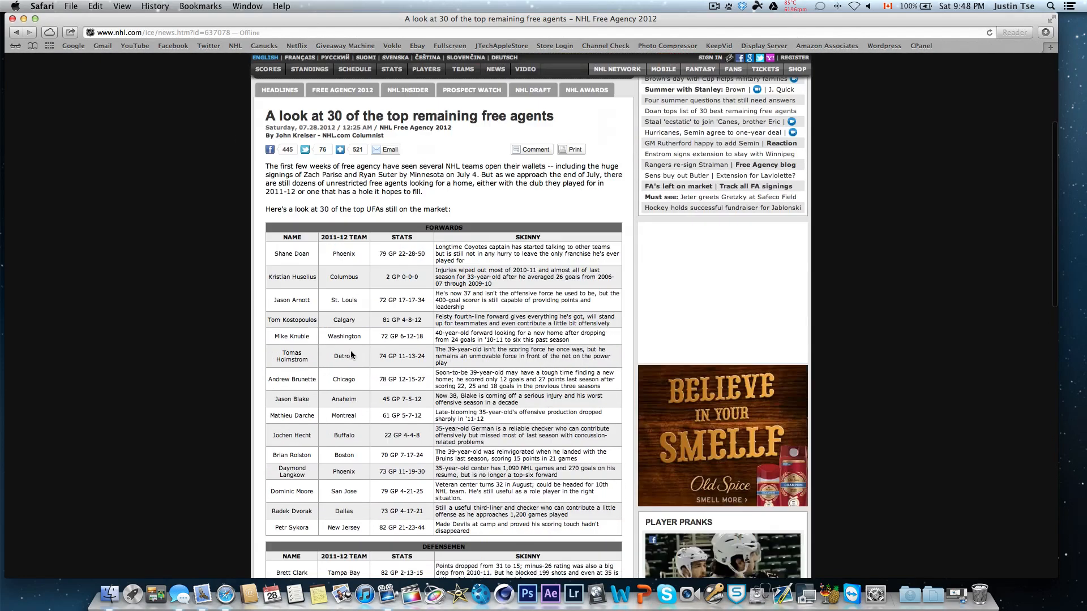
{"action": "scroll", "scroll_direction": "down", "scroll_amount": 3}
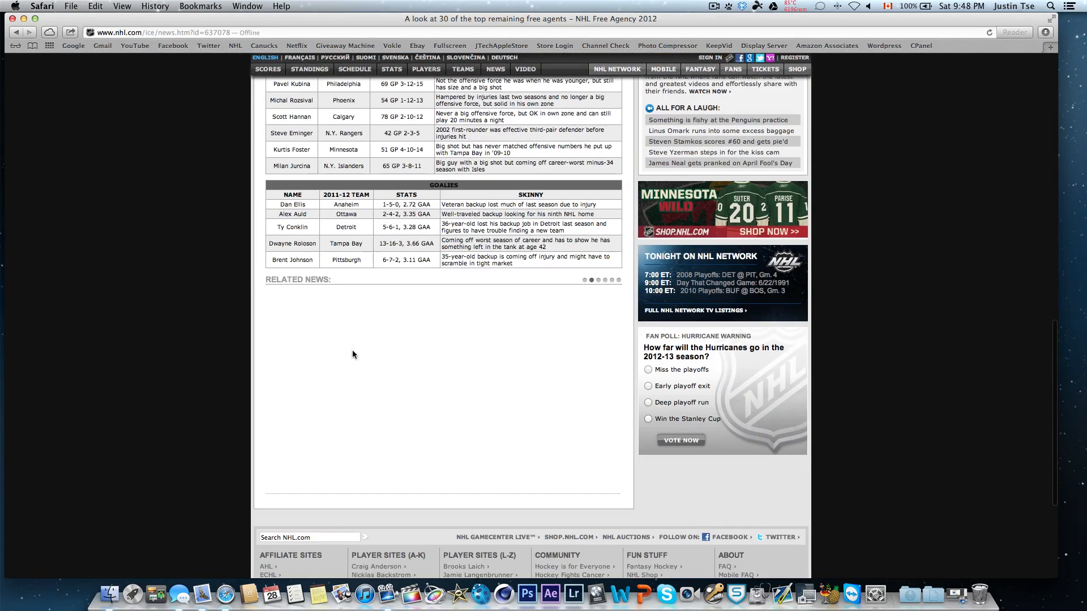
{"action": "mouse_move", "coordinate": [818, 33]}
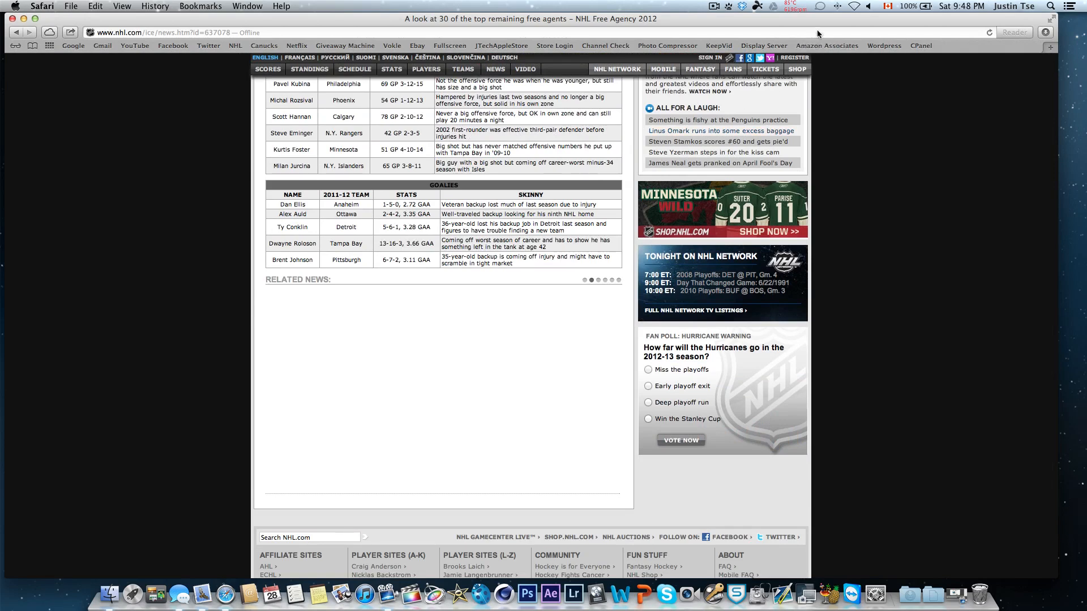
{"action": "scroll", "scroll_direction": "up", "scroll_amount": 3}
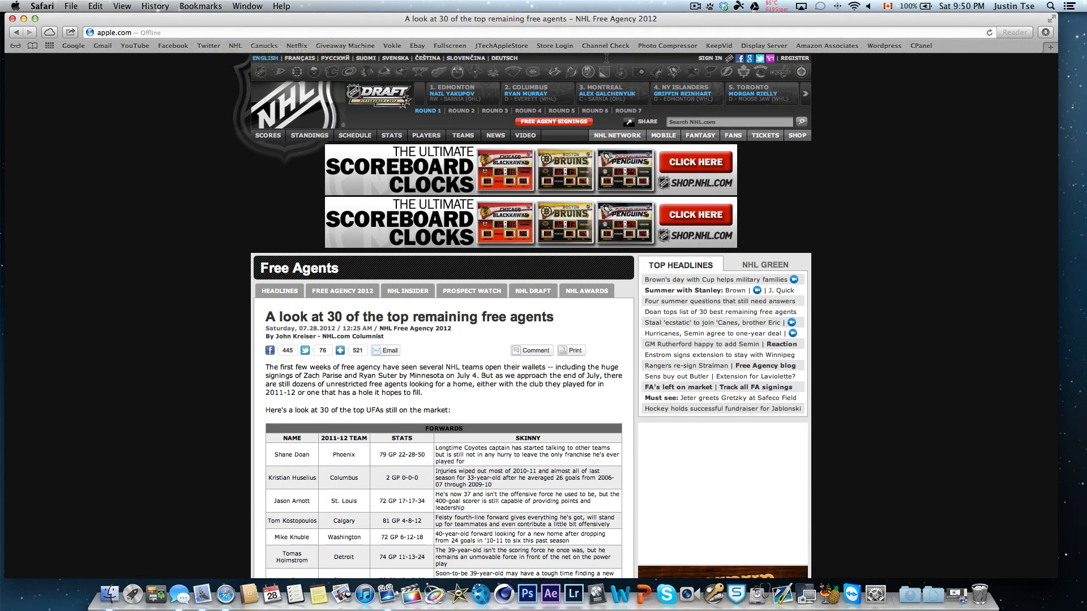
{"action": "left_click", "coordinate": [139, 32]}
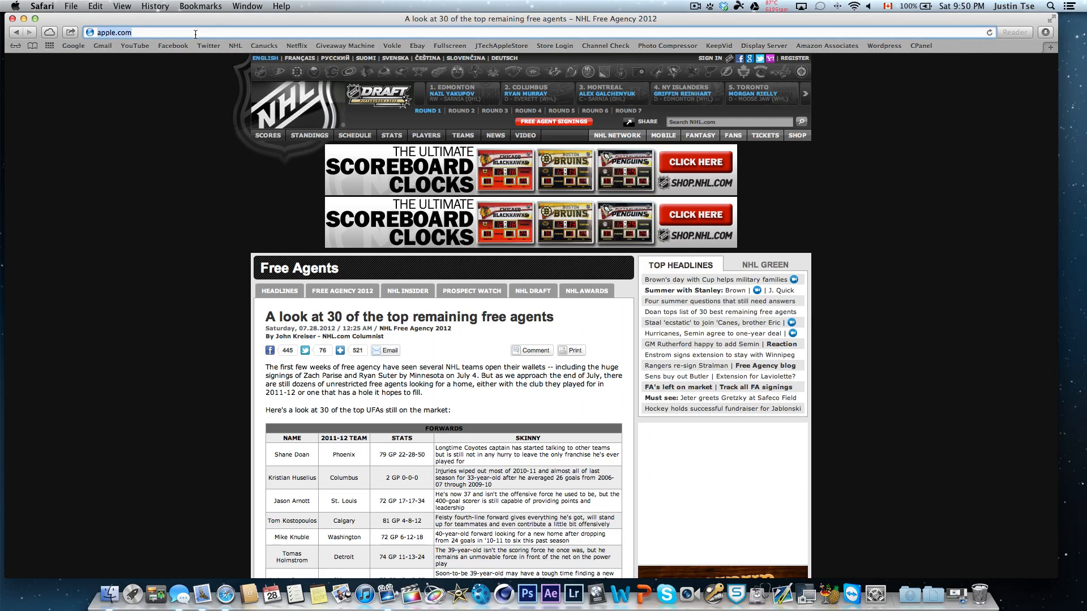
{"action": "key", "text": "Return"}
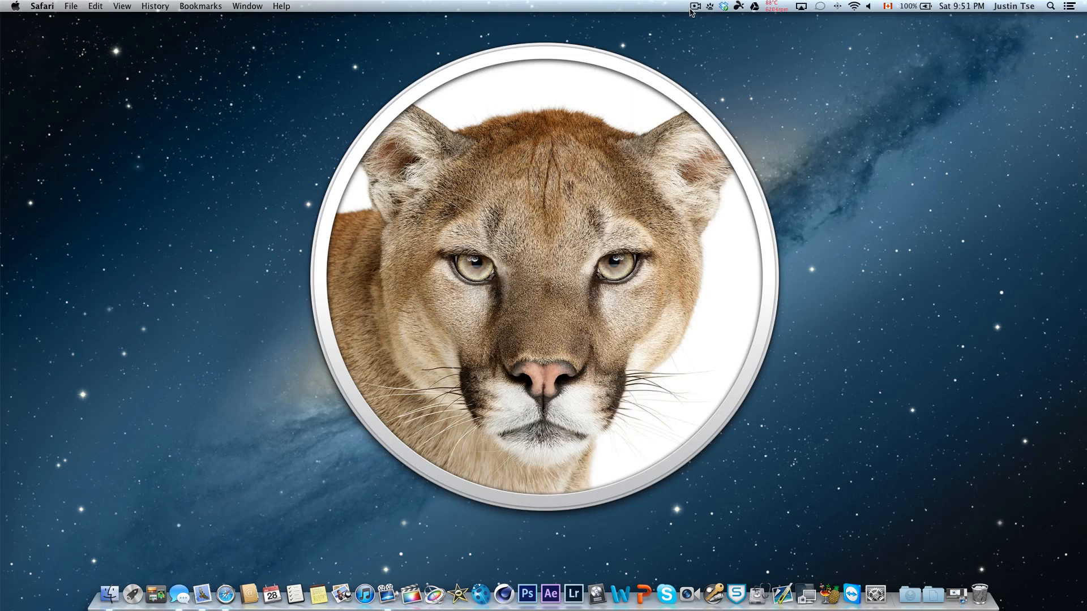
{"action": "mouse_move", "coordinate": [932, 595]}
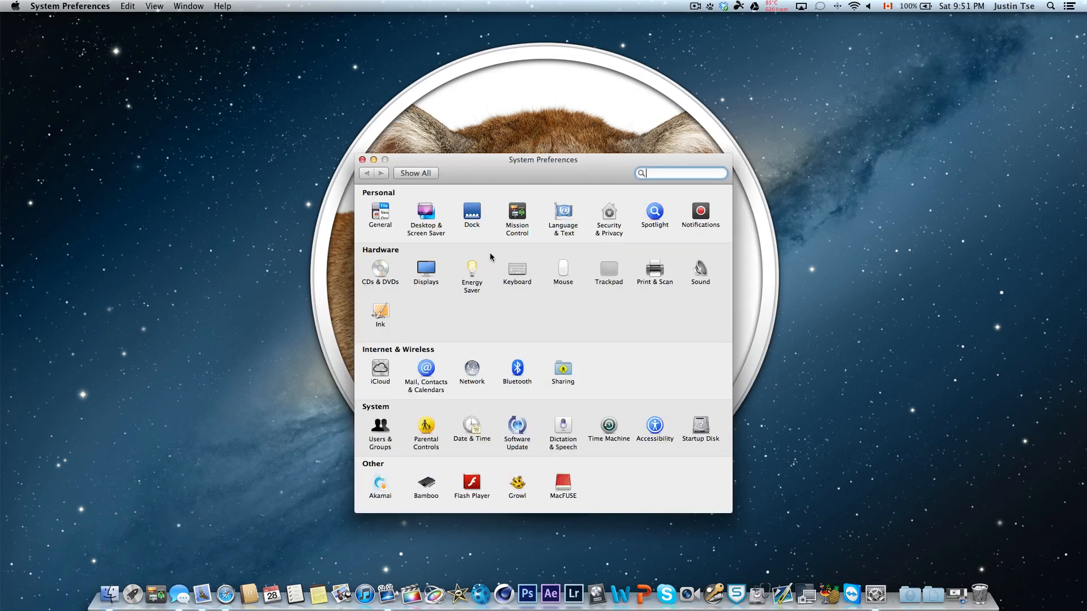
{"action": "left_click", "coordinate": [562, 428]}
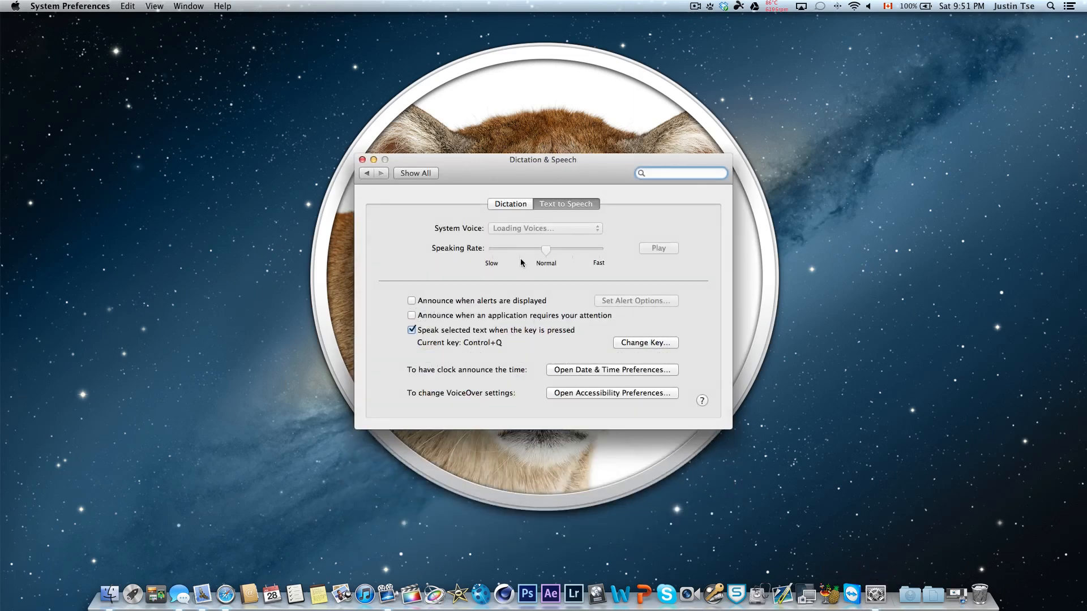
{"action": "left_click", "coordinate": [510, 204]}
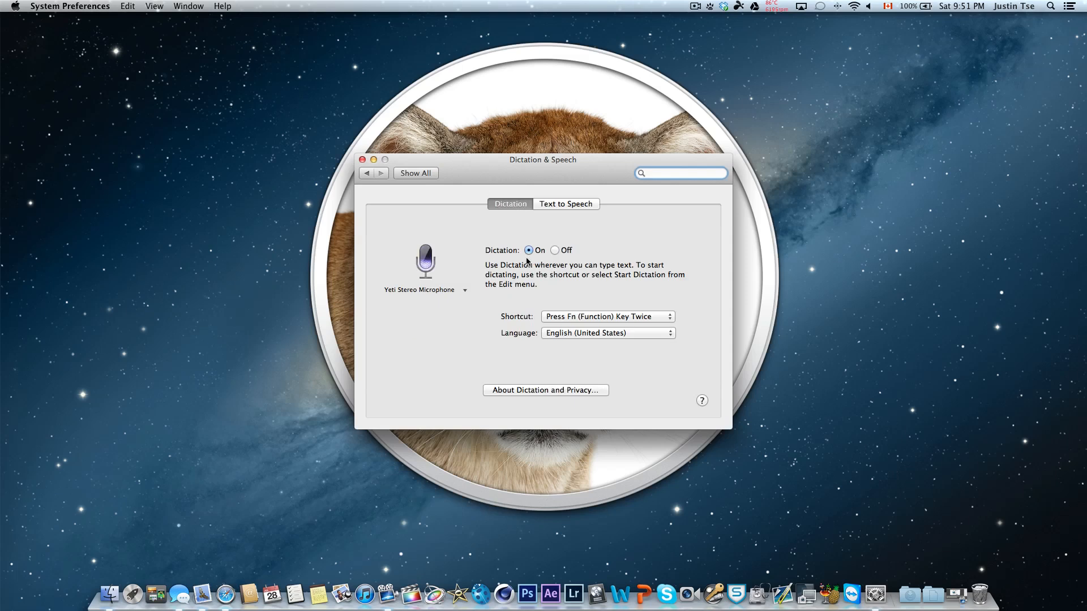
{"action": "mouse_move", "coordinate": [358, 156]}
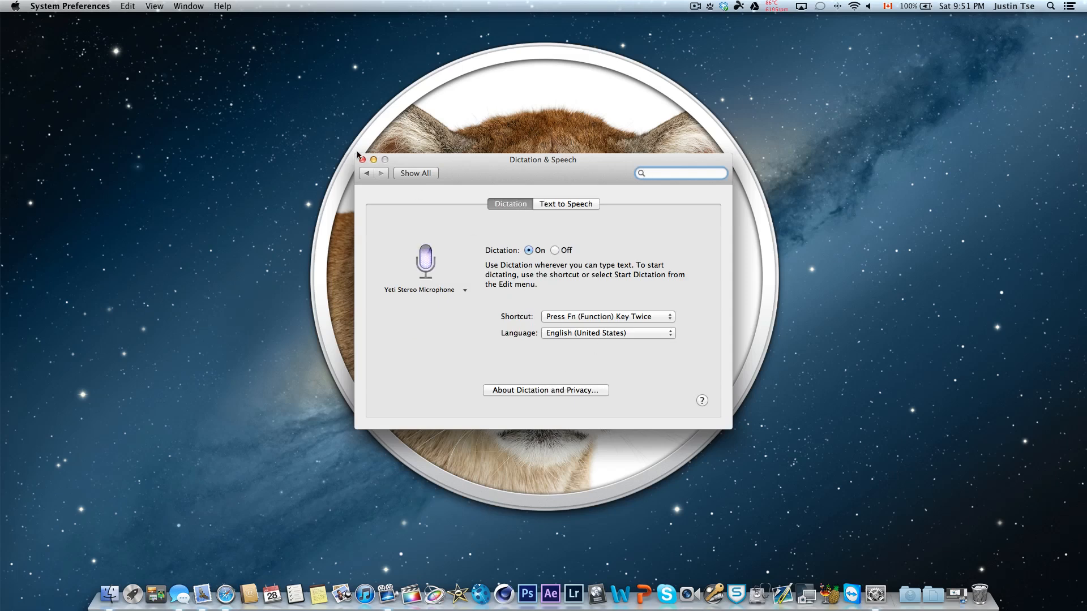
{"action": "left_click", "coordinate": [361, 160]}
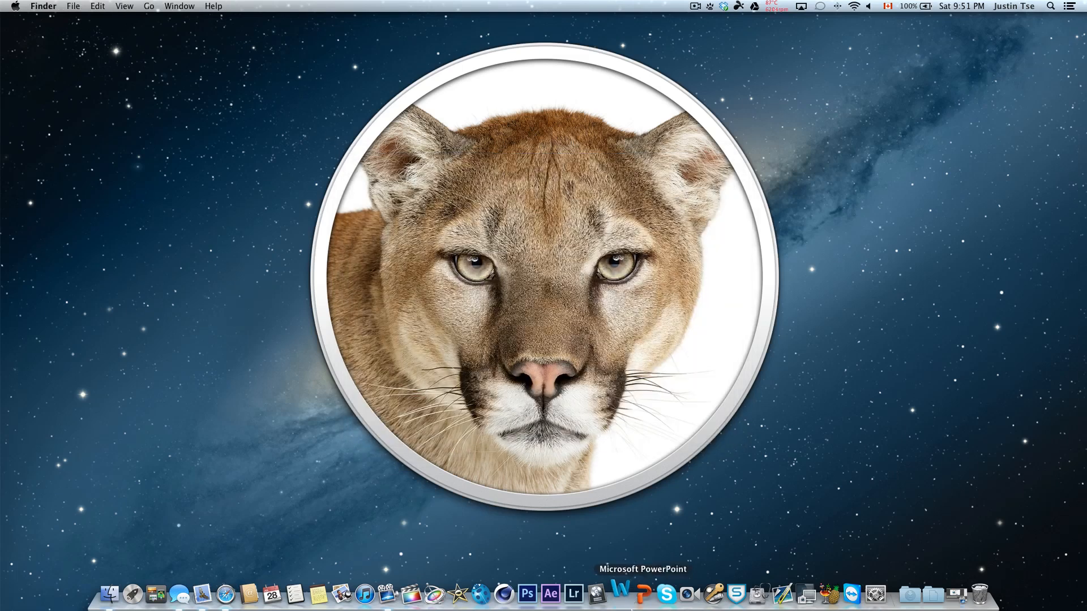
Step: Dictate 'This is my test of mac OS X Mountain lion' into a Word note, then close unsaved
{"action": "left_click", "coordinate": [623, 594]}
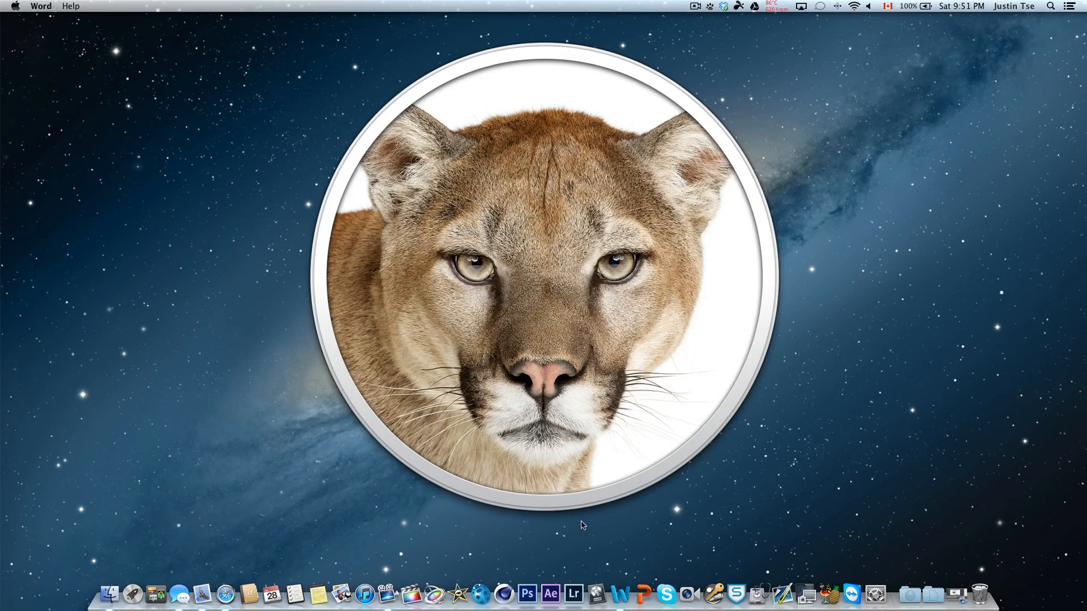
{"action": "left_click", "coordinate": [622, 594]}
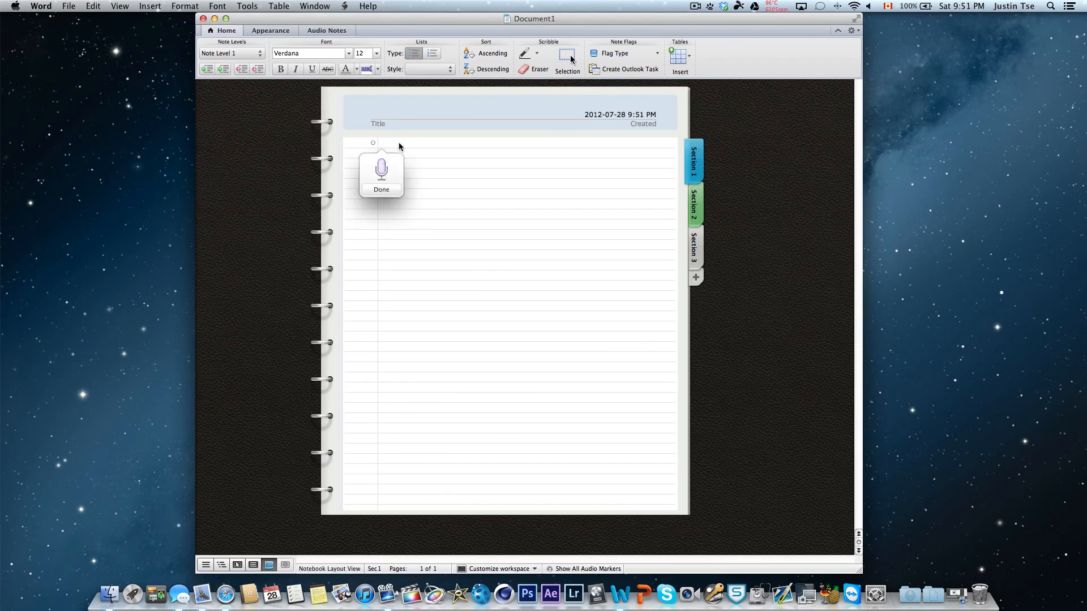
{"action": "left_click", "coordinate": [380, 142]}
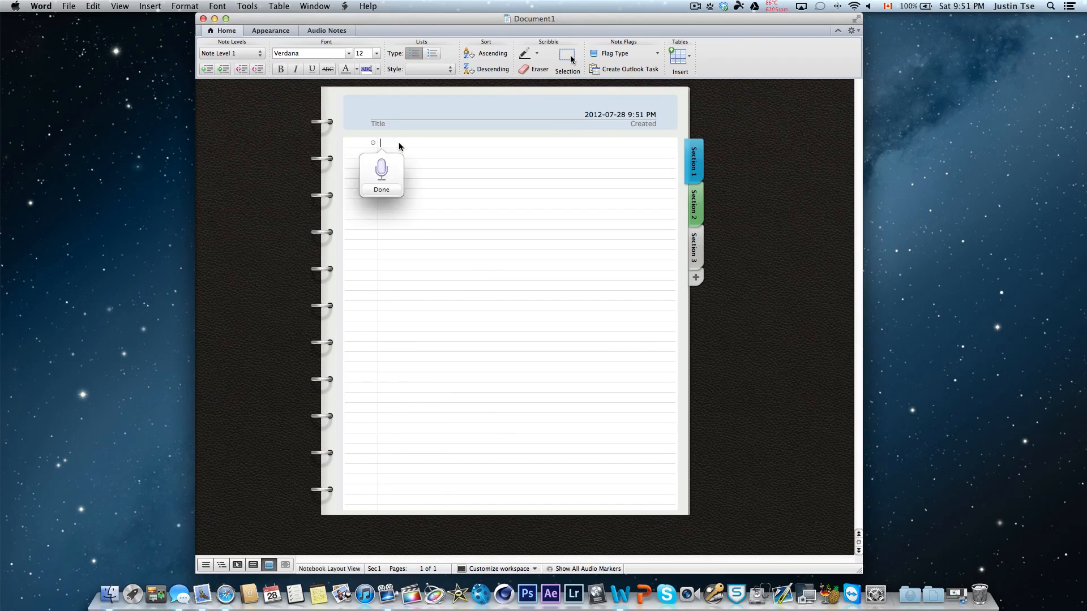
{"action": "left_click", "coordinate": [380, 171]}
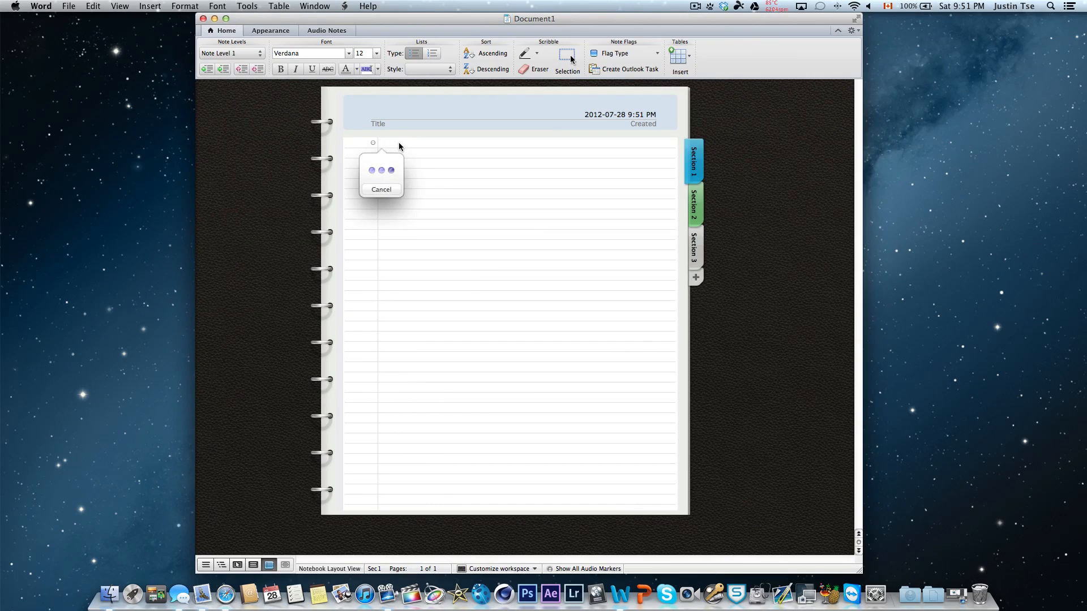
{"action": "type", "text": "This is my test of mac OS X Mountain lion"}
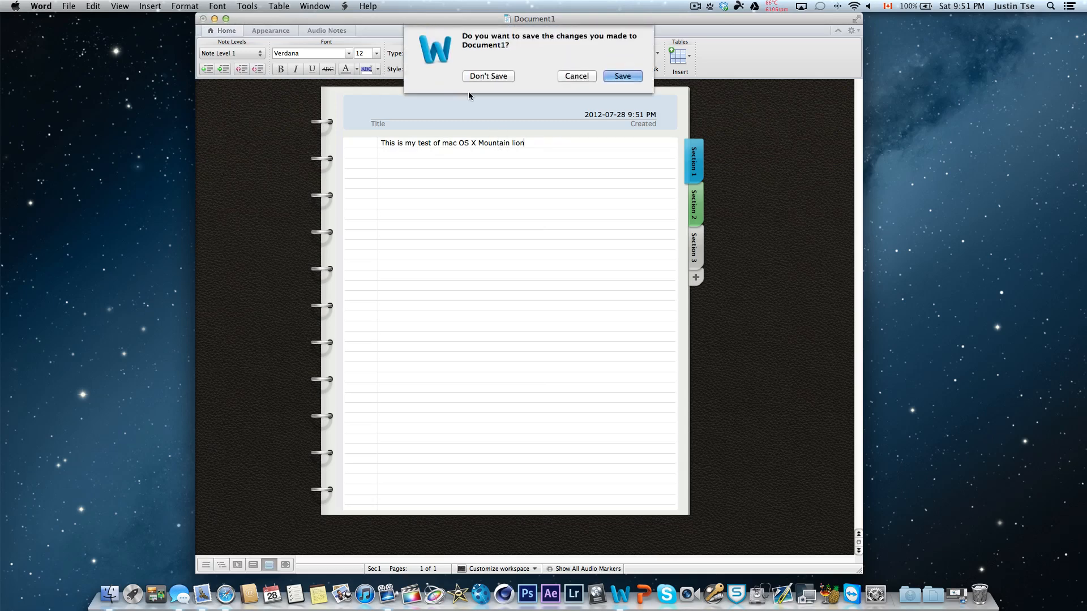
{"action": "left_click", "coordinate": [489, 77]}
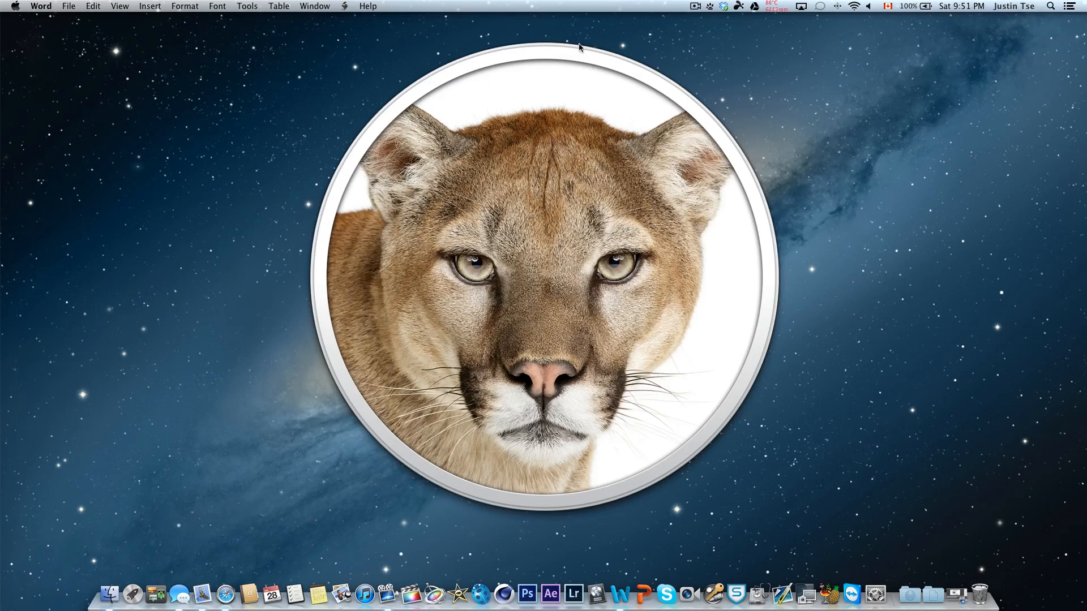